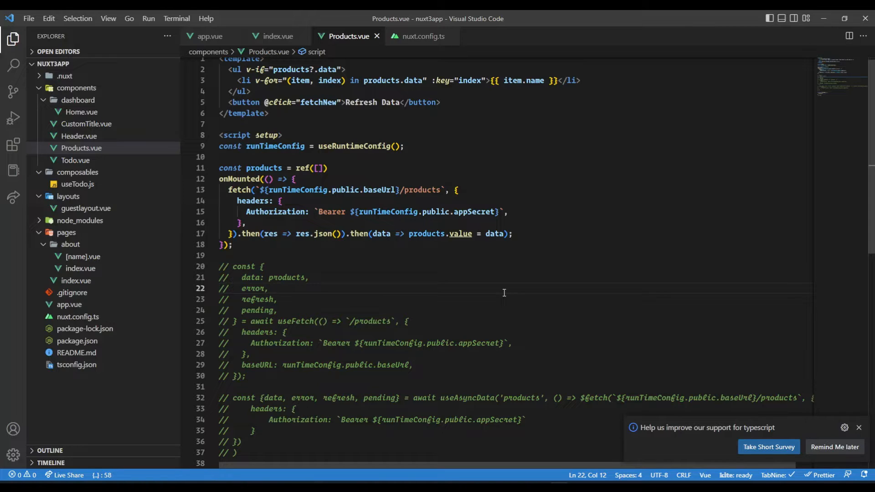
{"action": "mouse_move", "coordinate": [300, 184]}
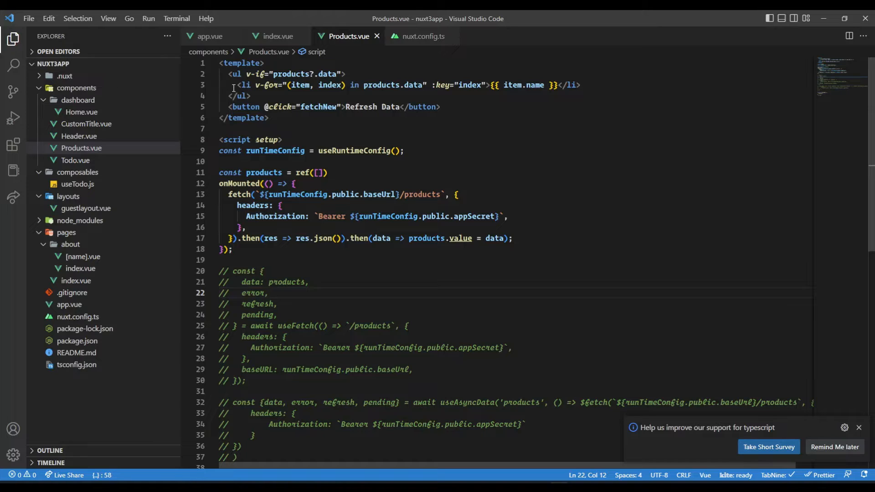
{"action": "mouse_move", "coordinate": [366, 223]}
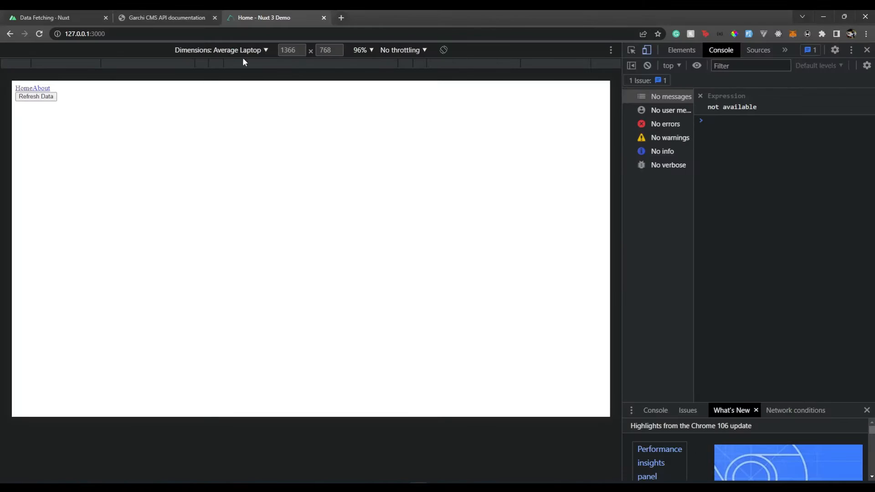
- Review the products API docs and the existing fetch call with its headers and data callback in Products.vue
{"action": "left_click", "coordinate": [166, 17]}
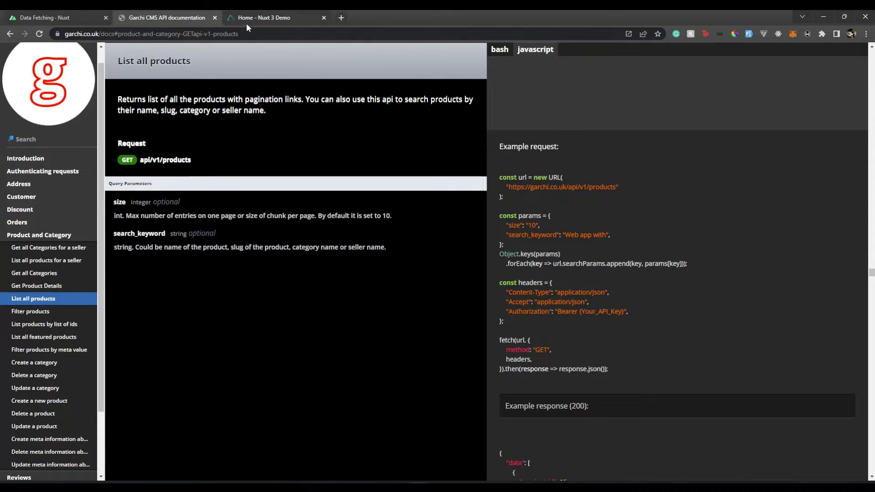
{"action": "left_click", "coordinate": [273, 18]}
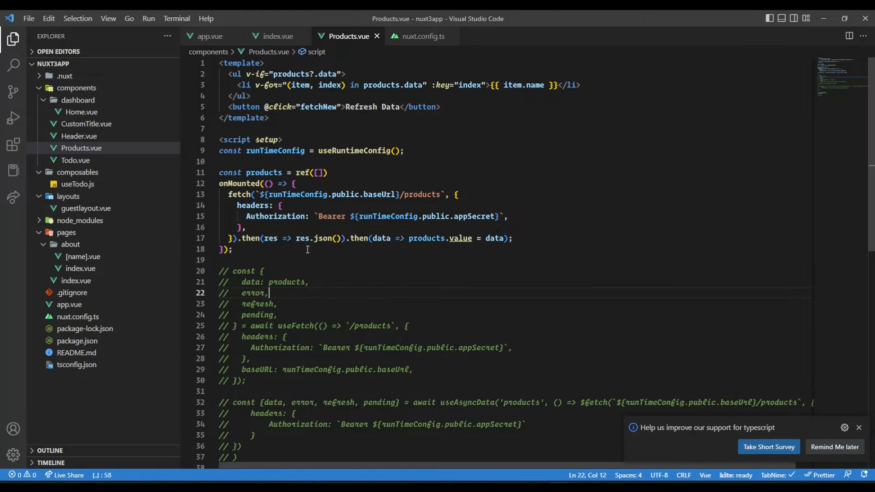
{"action": "mouse_move", "coordinate": [521, 227]}
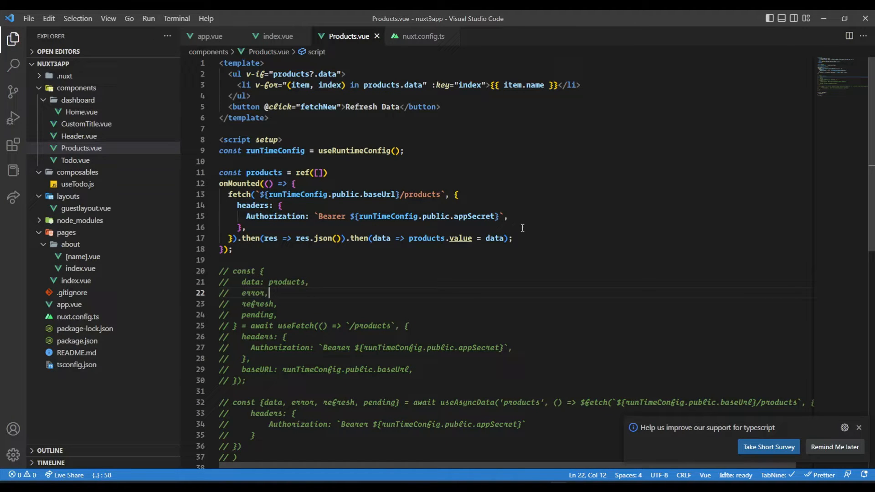
{"action": "double_click", "coordinate": [239, 183]}
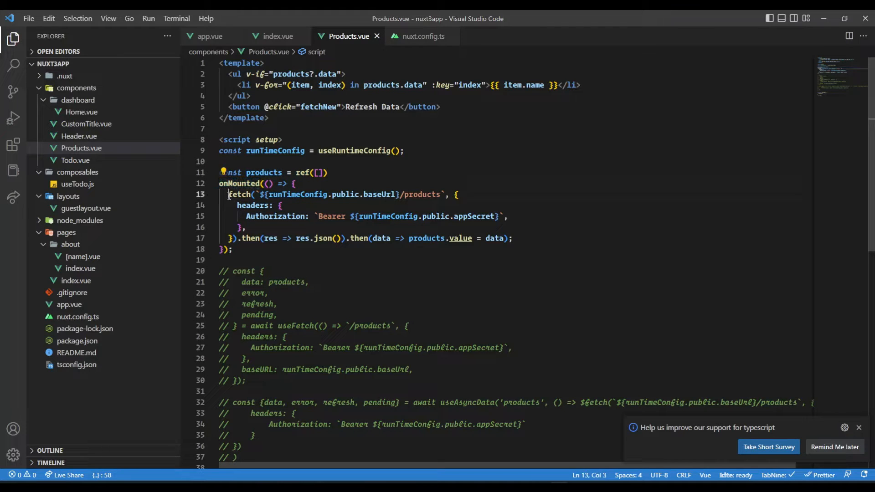
{"action": "left_click_drag", "start_coordinate": [228, 194], "coordinate": [240, 238]}
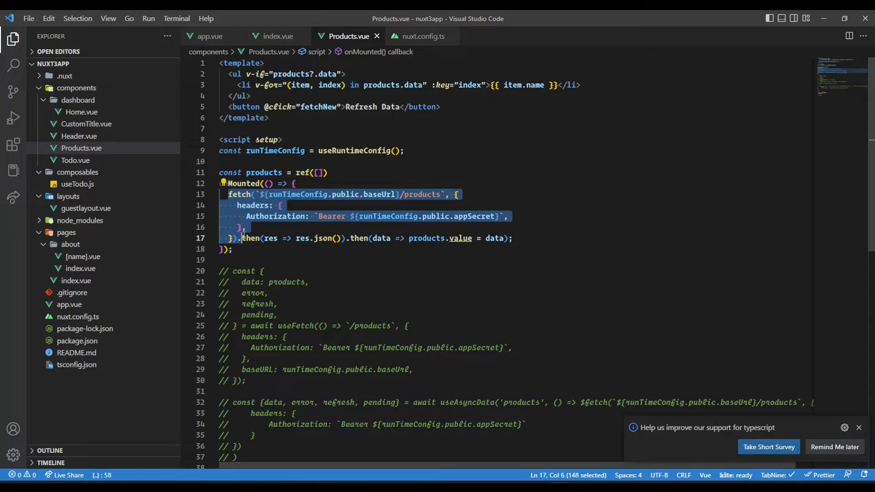
{"action": "left_click", "coordinate": [407, 238]}
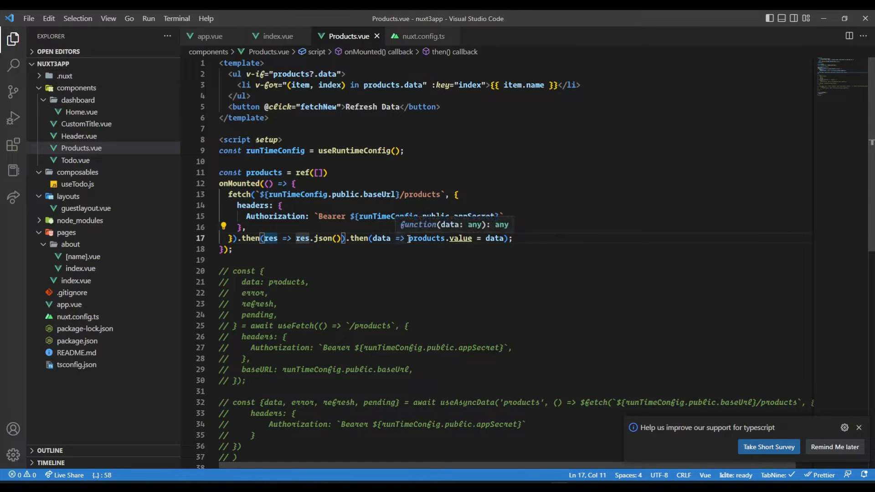
{"action": "double_click", "coordinate": [439, 237]}
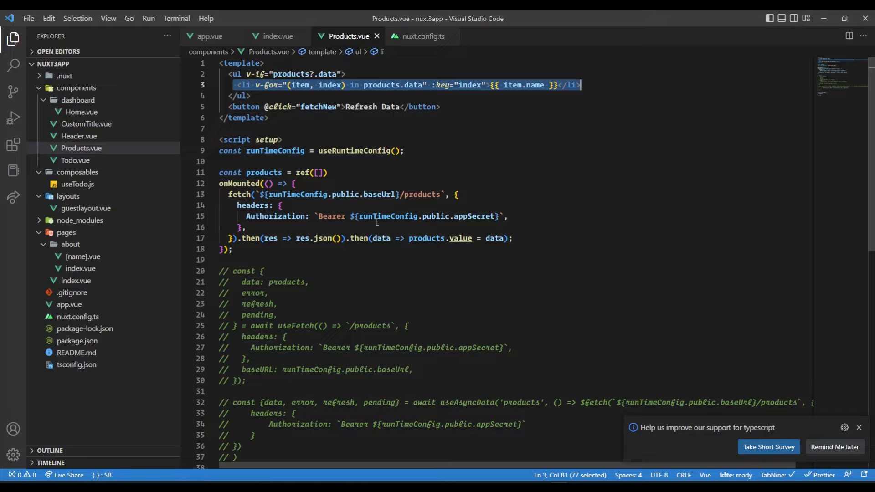
{"action": "mouse_move", "coordinate": [289, 168]}
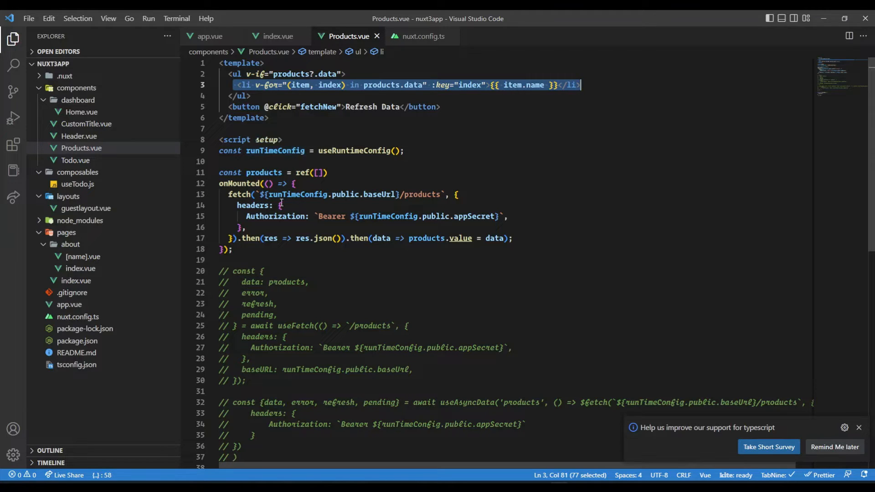
{"action": "mouse_move", "coordinate": [322, 189]}
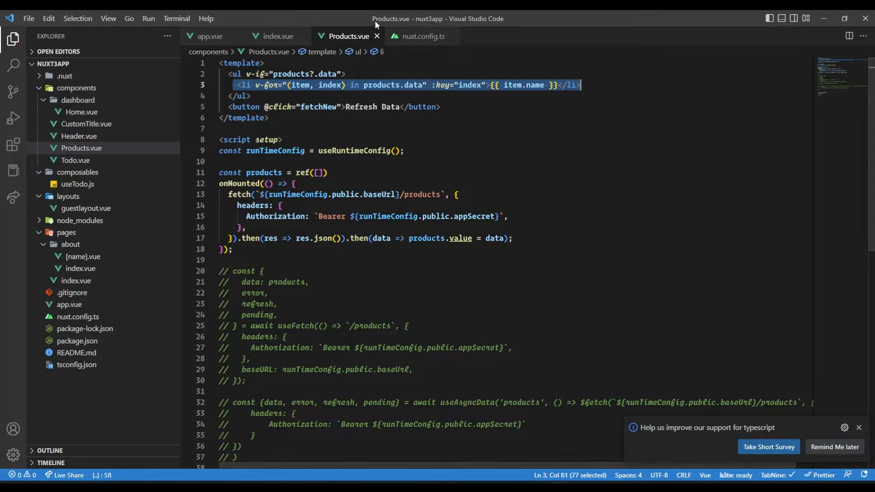
- In nuxt.config.ts cut baseUrl/appSecret out of public, restore them, and return to Products.vue
{"action": "left_click", "coordinate": [419, 35]}
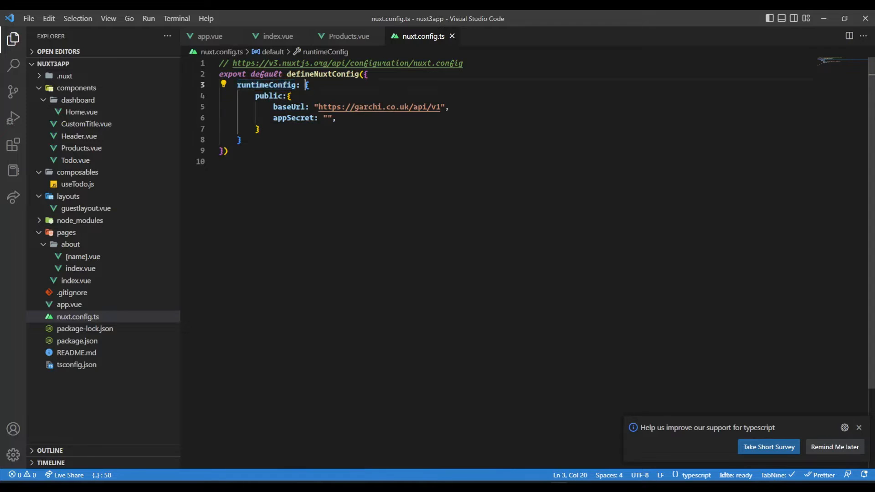
{"action": "left_click_drag", "start_coordinate": [307, 85], "coordinate": [240, 140]}
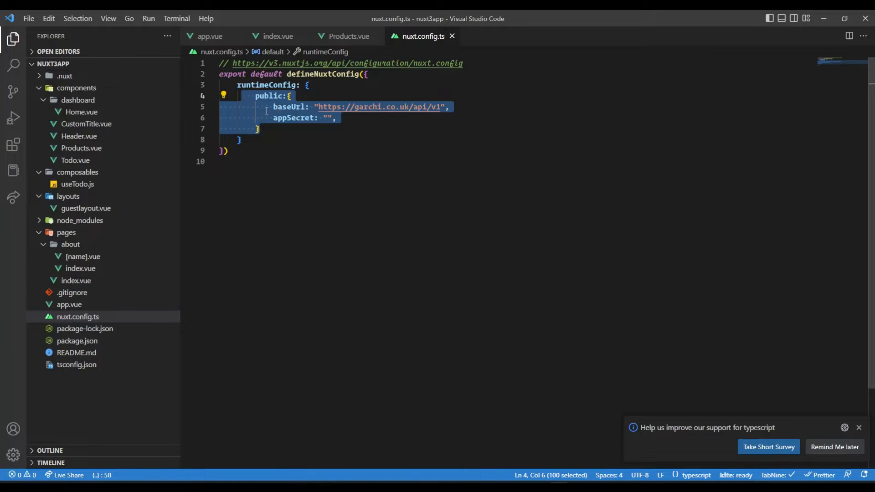
{"action": "left_click", "coordinate": [277, 106]}
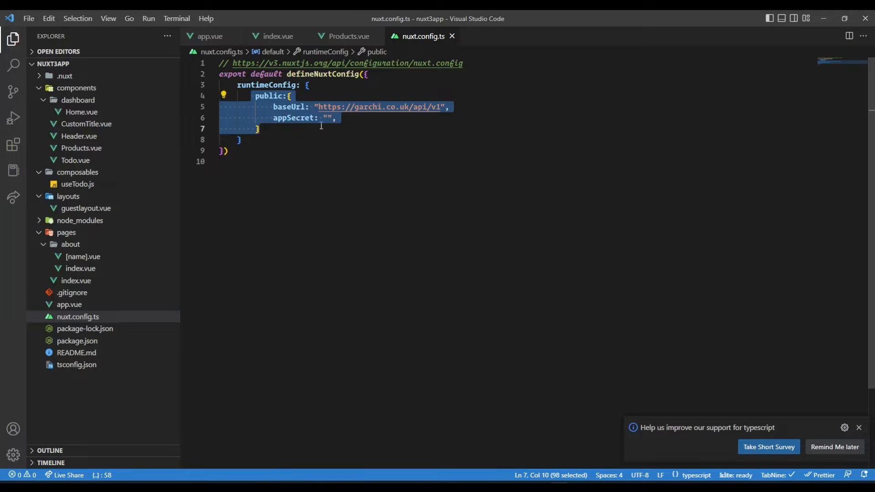
{"action": "mouse_move", "coordinate": [317, 121]}
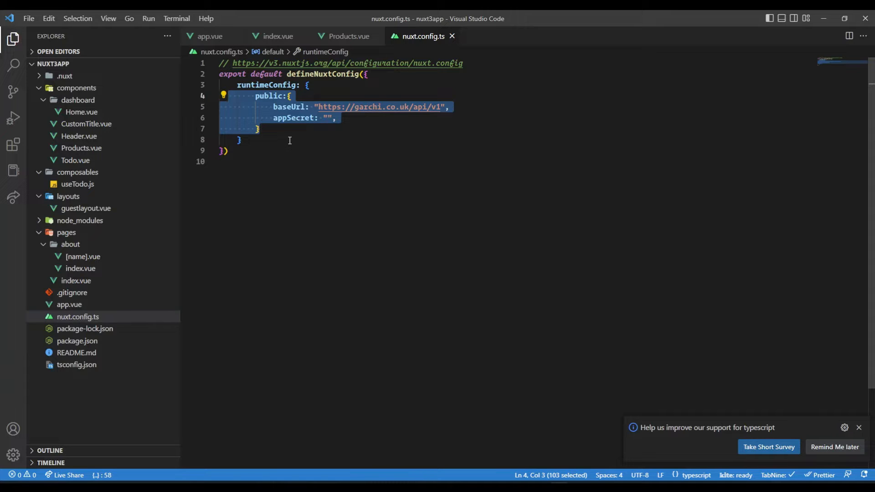
{"action": "mouse_move", "coordinate": [266, 133]}
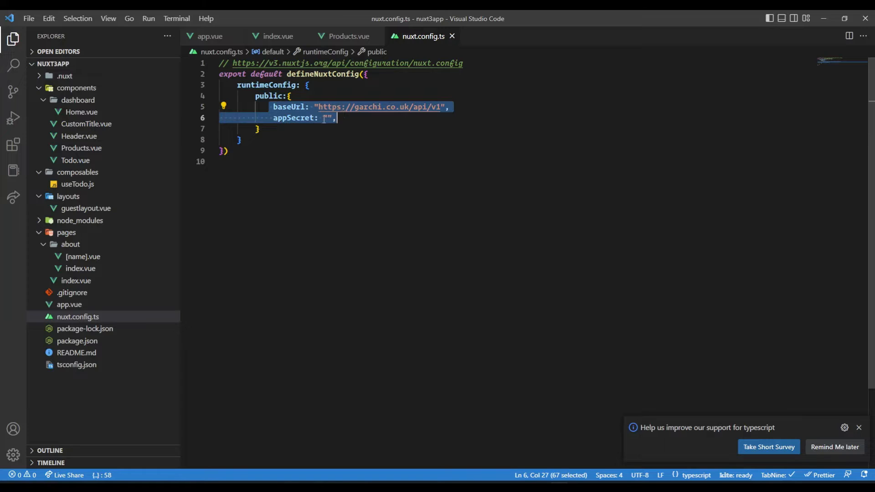
{"action": "key", "text": "Delete"}
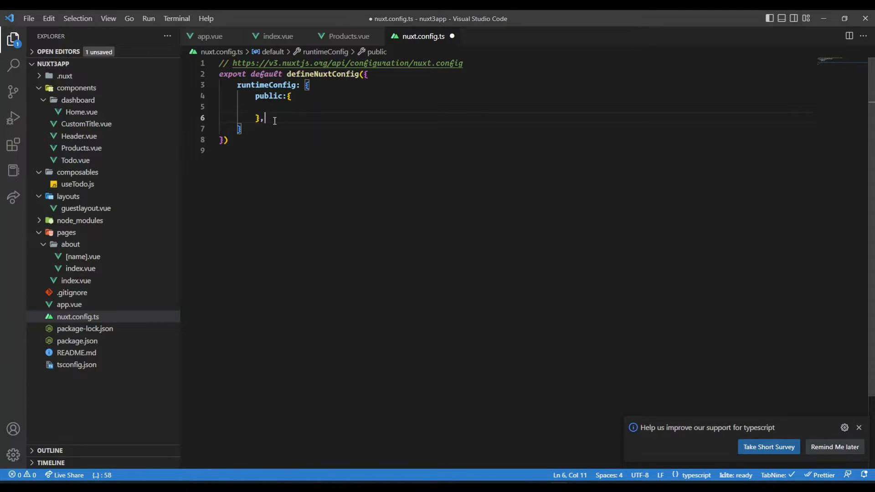
{"action": "type", "text": "baseUrl: \"https://garchi.co.uk/api/v1\","}
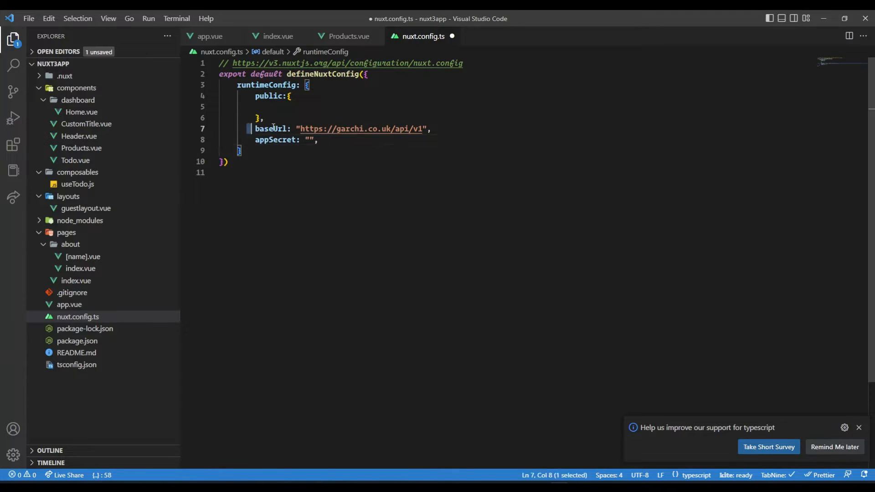
{"action": "left_click_drag", "start_coordinate": [254, 129], "coordinate": [318, 139]}
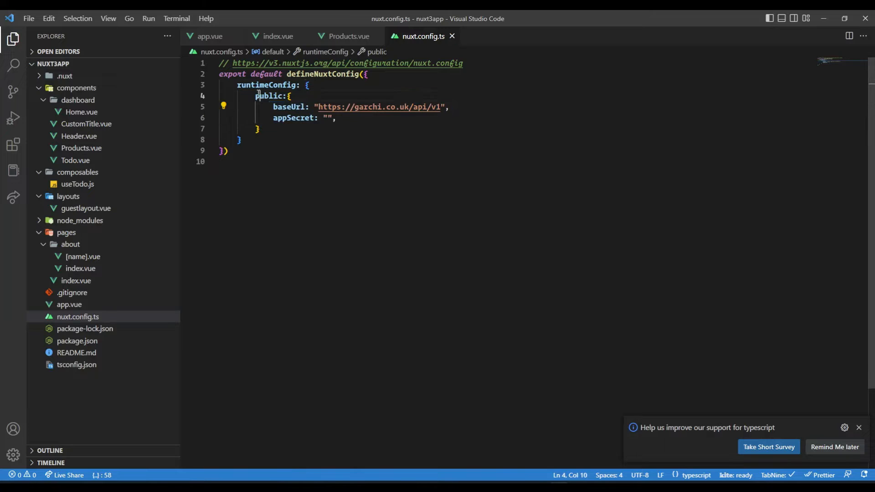
{"action": "double_click", "coordinate": [268, 95]}
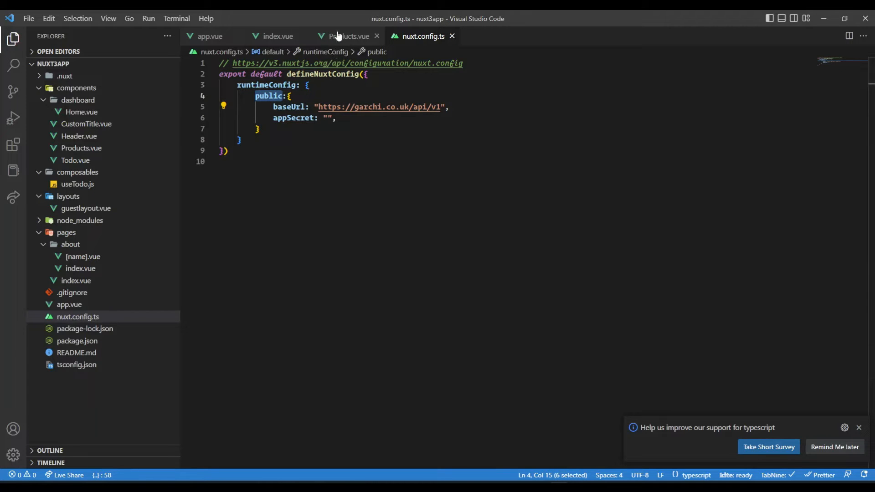
{"action": "left_click", "coordinate": [347, 36]}
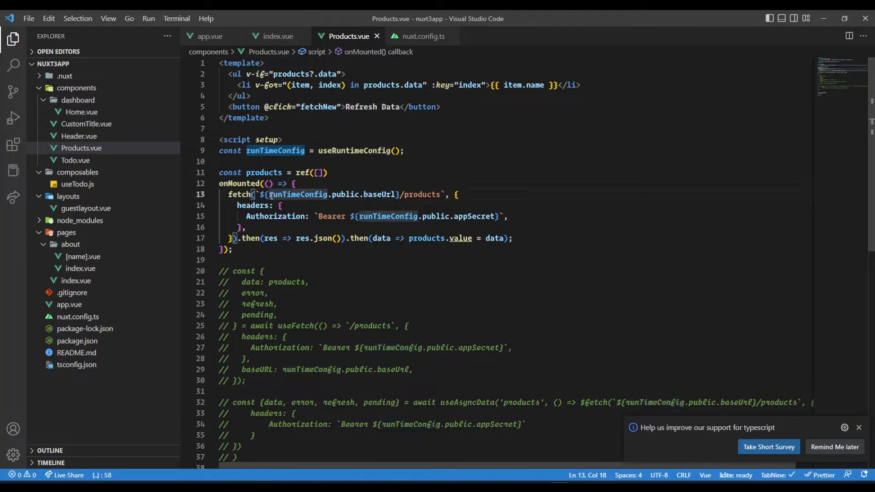
{"action": "double_click", "coordinate": [345, 194]}
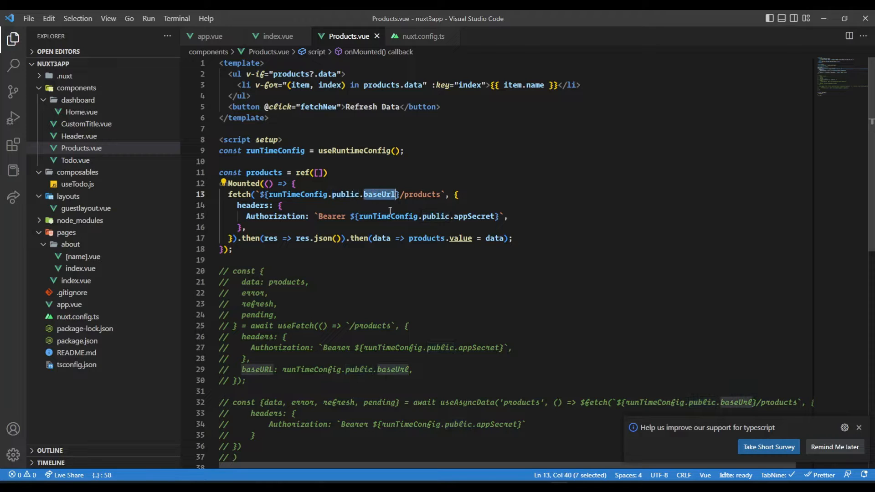
{"action": "double_click", "coordinate": [435, 217]}
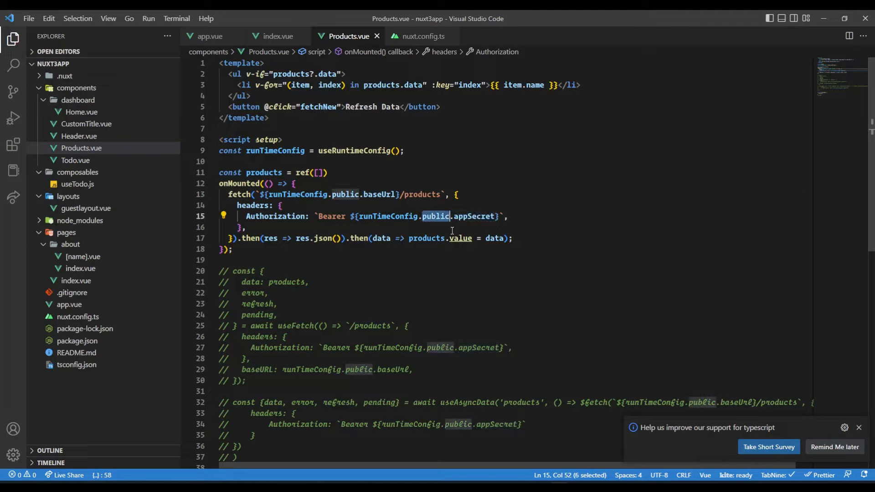
{"action": "mouse_move", "coordinate": [422, 477]}
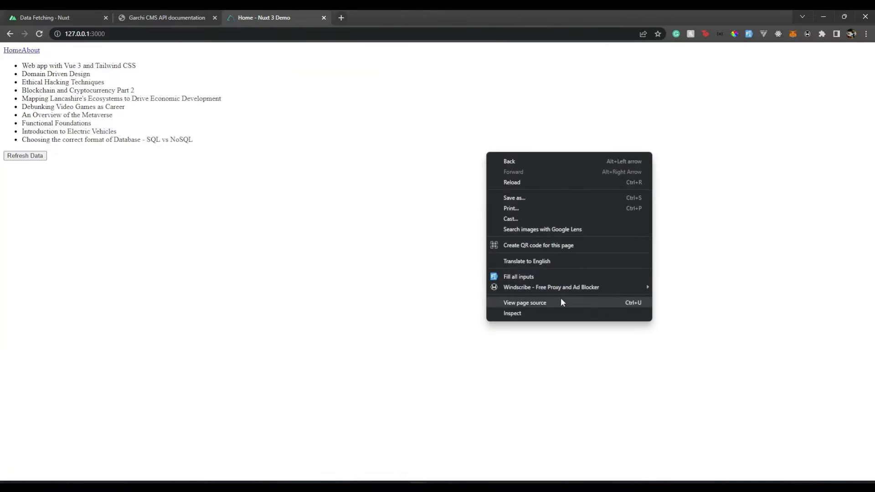
- View the demo's page source, then return to the rendered page and select the product list
{"action": "left_click", "coordinate": [524, 302]}
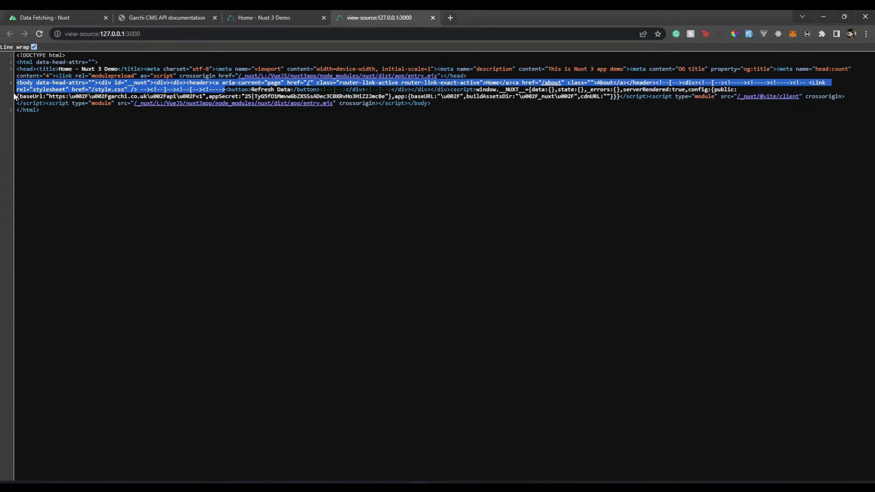
{"action": "left_click", "coordinate": [263, 17]}
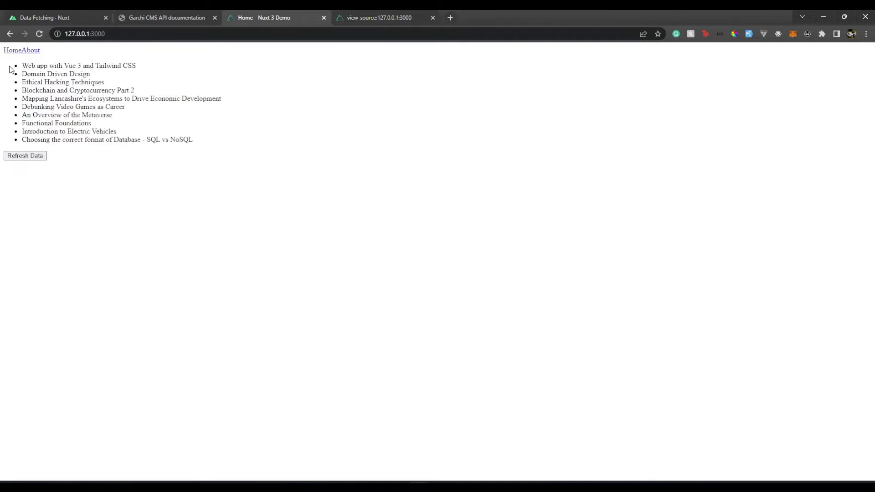
{"action": "left_click_drag", "start_coordinate": [22, 66], "coordinate": [192, 140]}
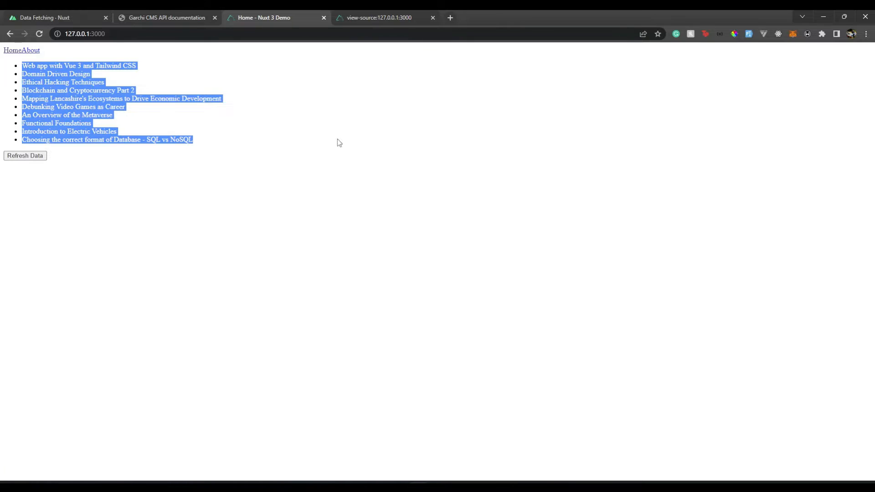
{"action": "mouse_move", "coordinate": [569, 290]}
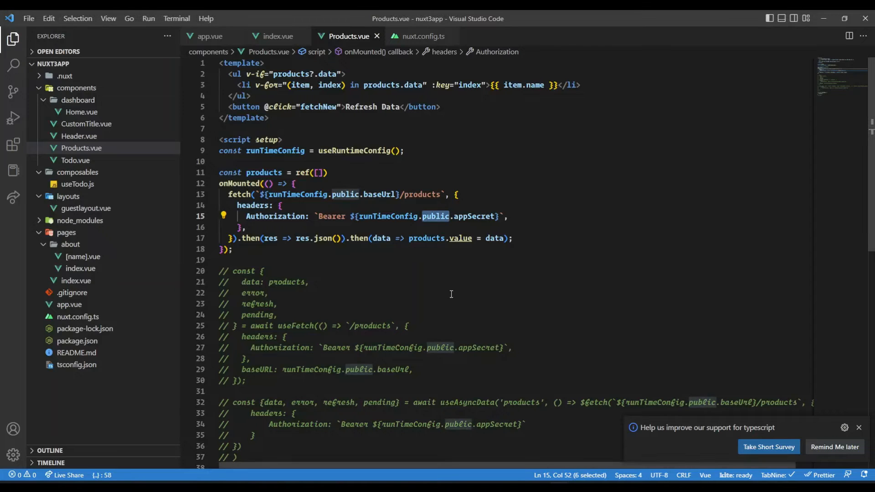
- Comment out the onMounted fetch block and turn to the useFetch call
{"action": "scroll", "scroll_direction": "down", "scroll_amount": 3}
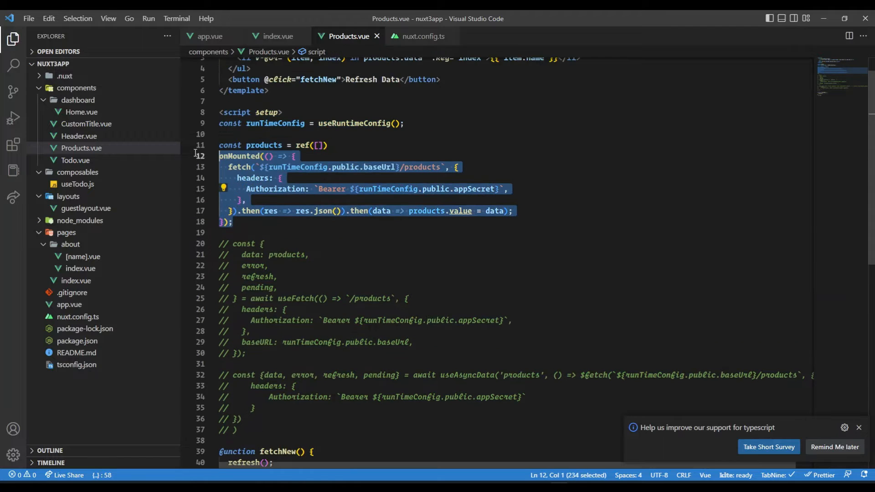
{"action": "key", "text": "ctrl+/"}
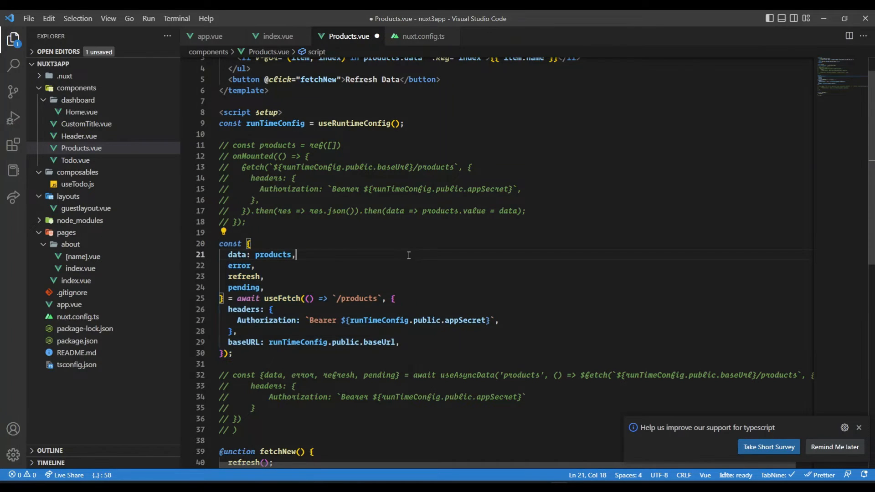
{"action": "double_click", "coordinate": [283, 298]}
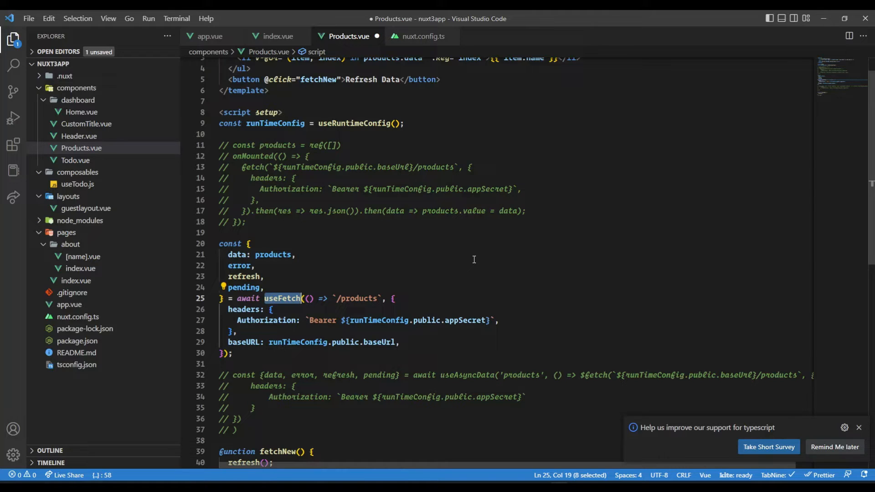
{"action": "mouse_move", "coordinate": [290, 301]}
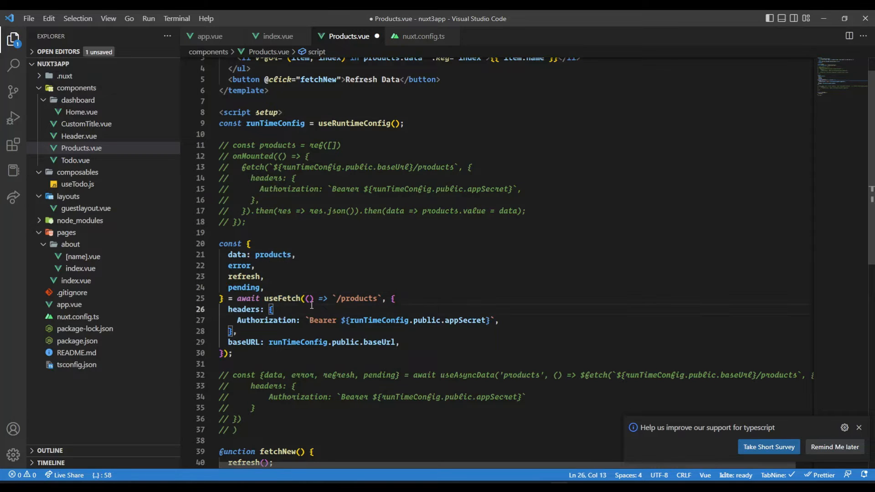
- Remove the '() => ' wrapper so useFetch takes the `/products` path directly
{"action": "left_click_drag", "start_coordinate": [307, 299], "coordinate": [379, 299]}
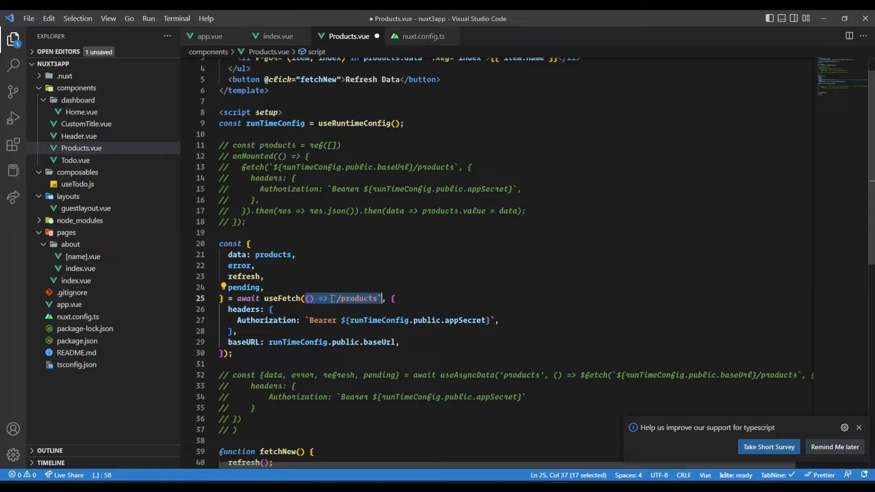
{"action": "key", "text": "Delete"}
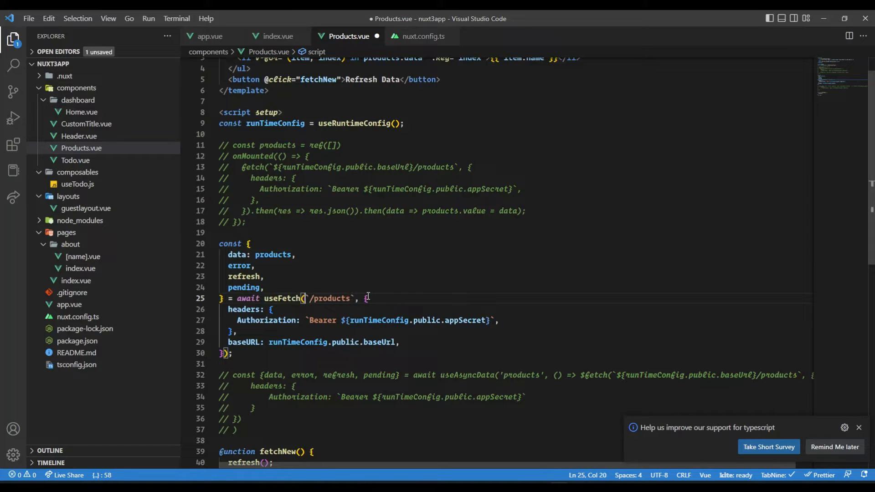
{"action": "left_click_drag", "start_coordinate": [305, 298], "coordinate": [352, 298]}
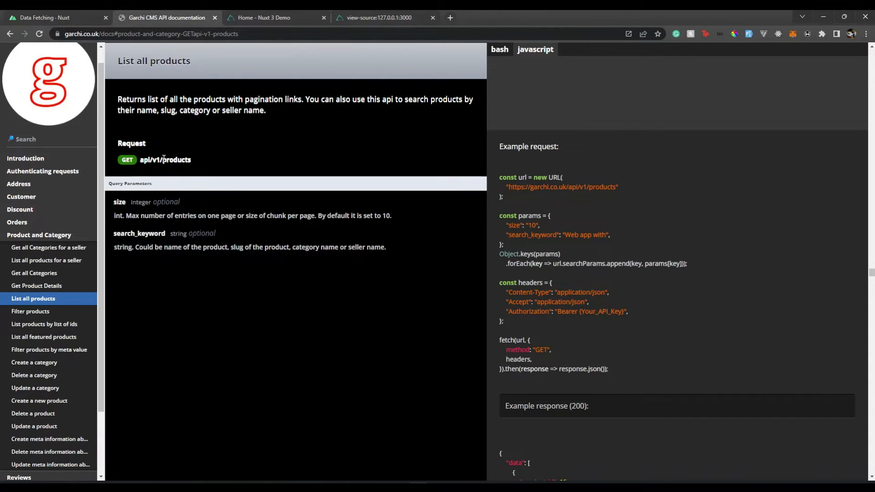
{"action": "double_click", "coordinate": [173, 160]}
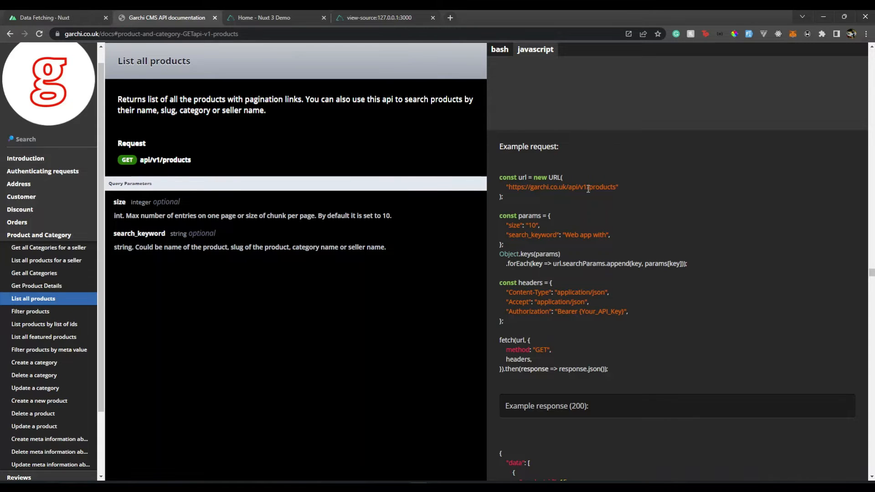
{"action": "double_click", "coordinate": [546, 186]}
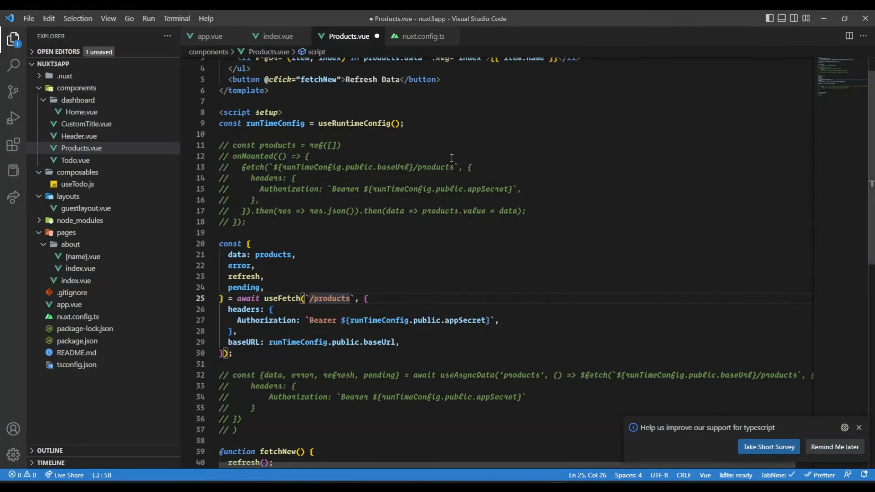
{"action": "mouse_move", "coordinate": [289, 332]}
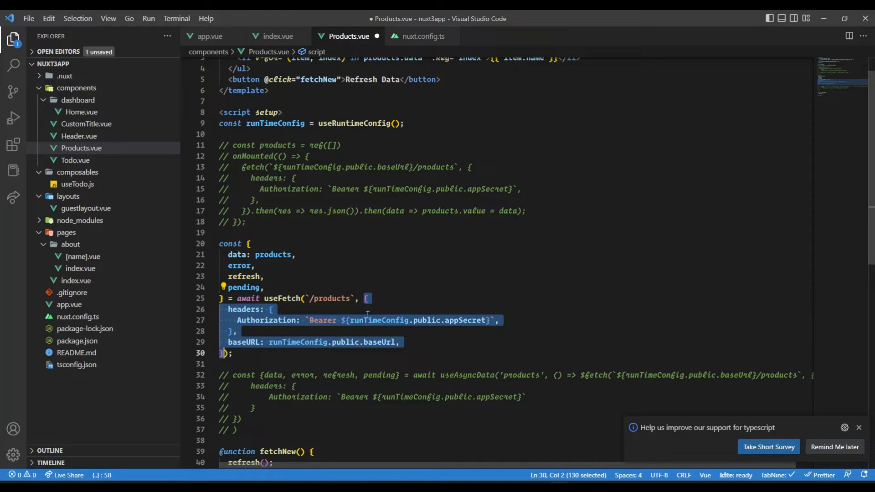
{"action": "mouse_move", "coordinate": [267, 333]}
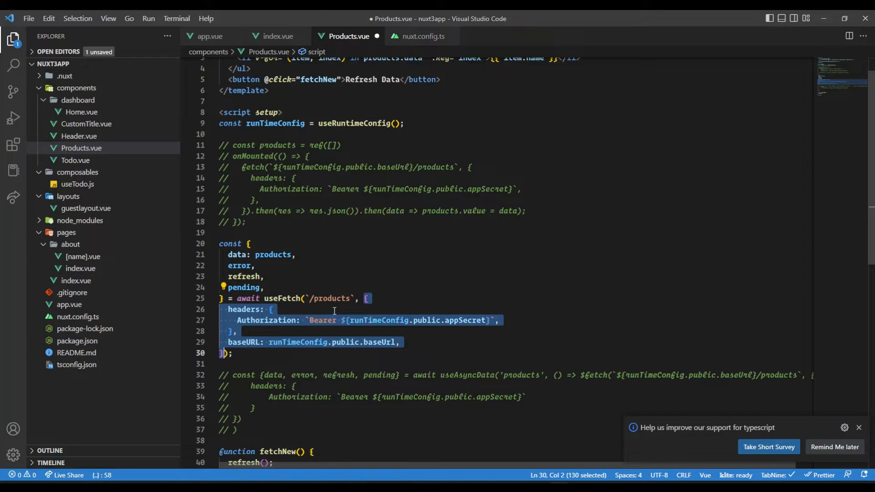
{"action": "mouse_move", "coordinate": [340, 329]}
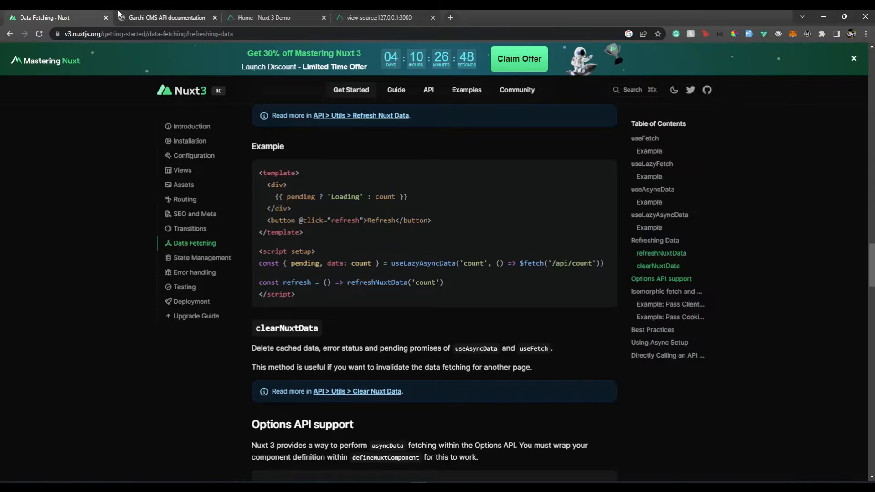
- Navigate the Nuxt API reference to the useFetch composable page and its options type
{"action": "left_click", "coordinate": [427, 90]}
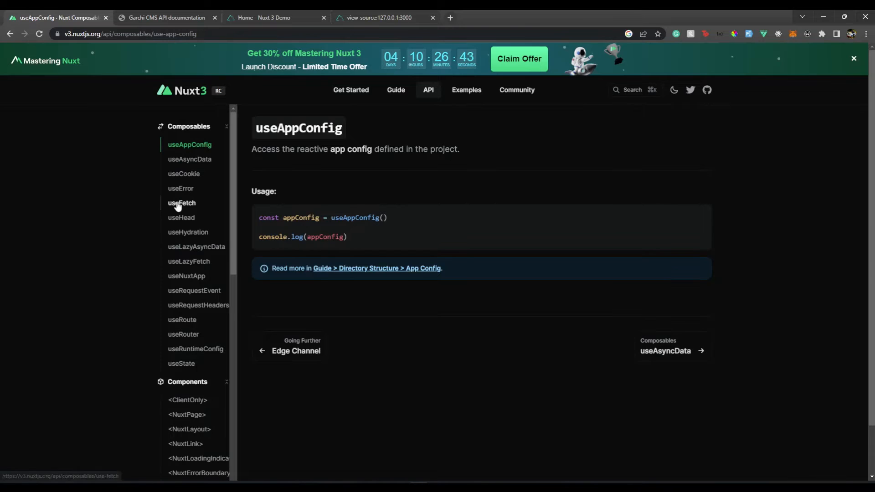
{"action": "left_click", "coordinate": [181, 202]}
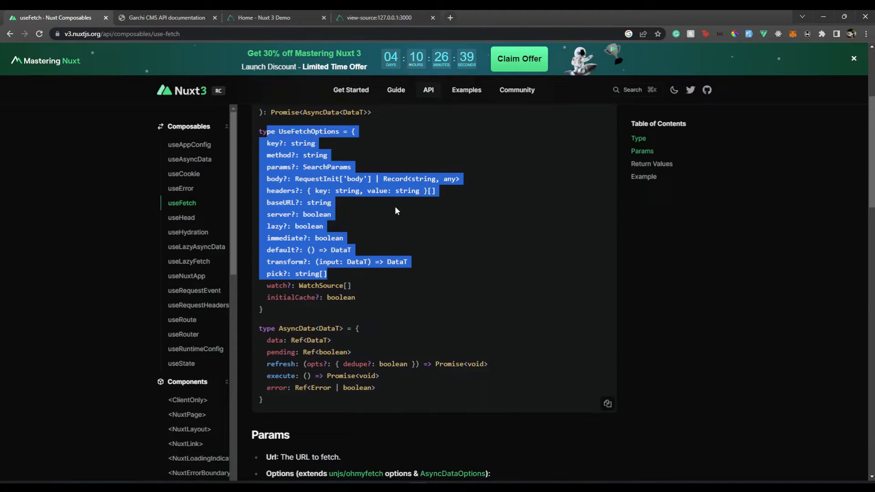
{"action": "left_click", "coordinate": [289, 179]}
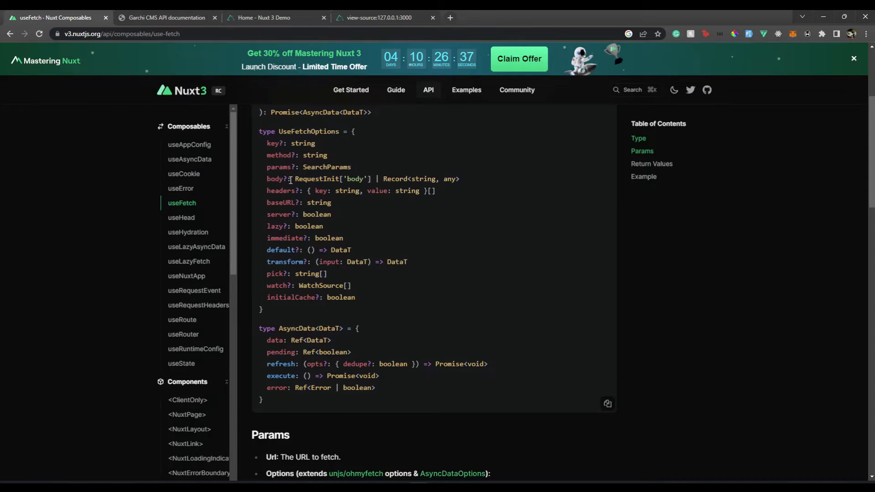
{"action": "mouse_move", "coordinate": [287, 163]}
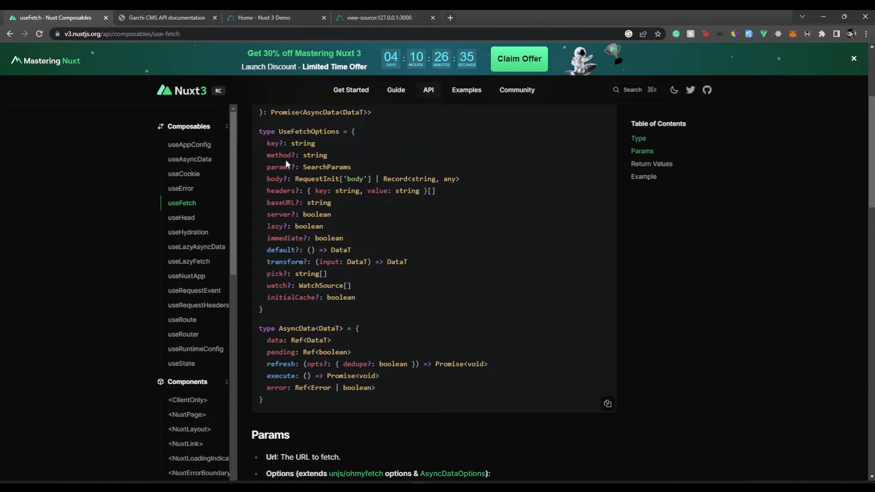
{"action": "double_click", "coordinate": [289, 143]}
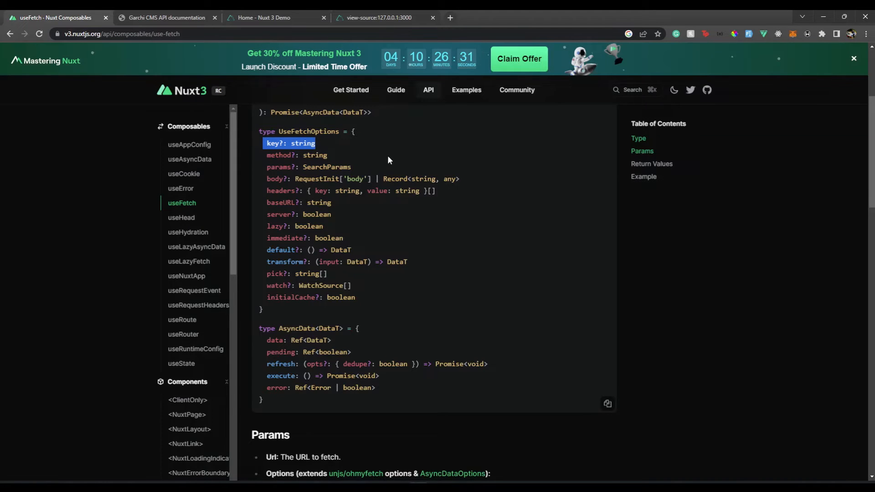
{"action": "scroll", "scroll_direction": "up", "scroll_amount": 3}
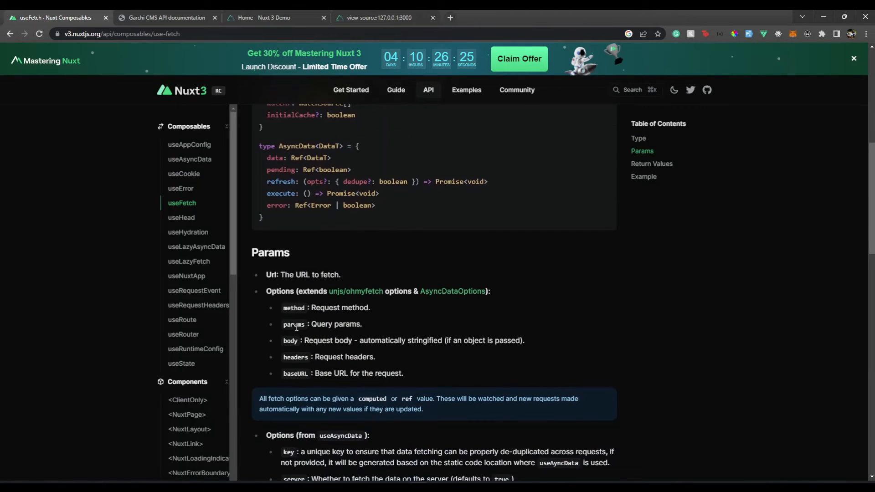
{"action": "mouse_move", "coordinate": [306, 349]}
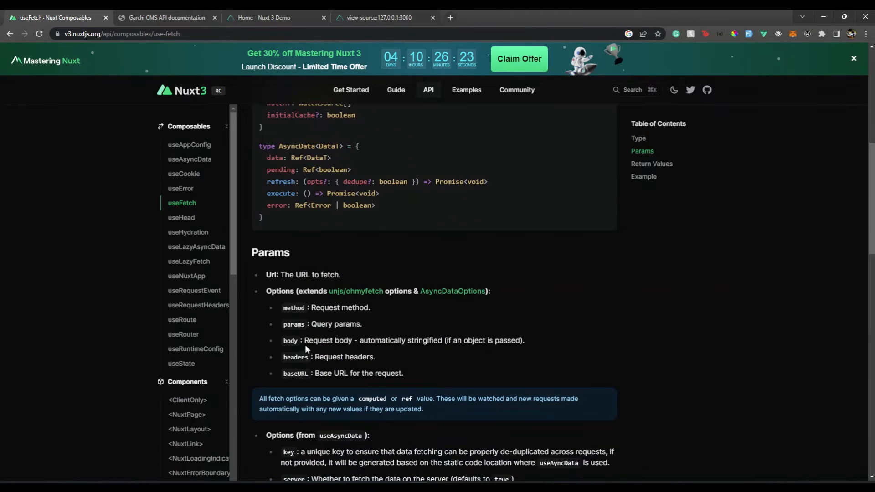
{"action": "mouse_move", "coordinate": [361, 350]}
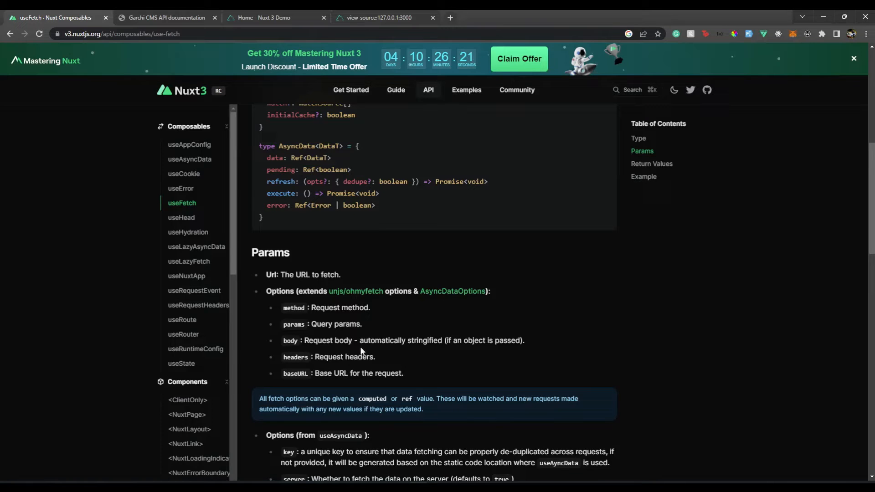
- Scroll to the Params section and highlight the server option's description
{"action": "scroll", "scroll_direction": "down", "scroll_amount": 3}
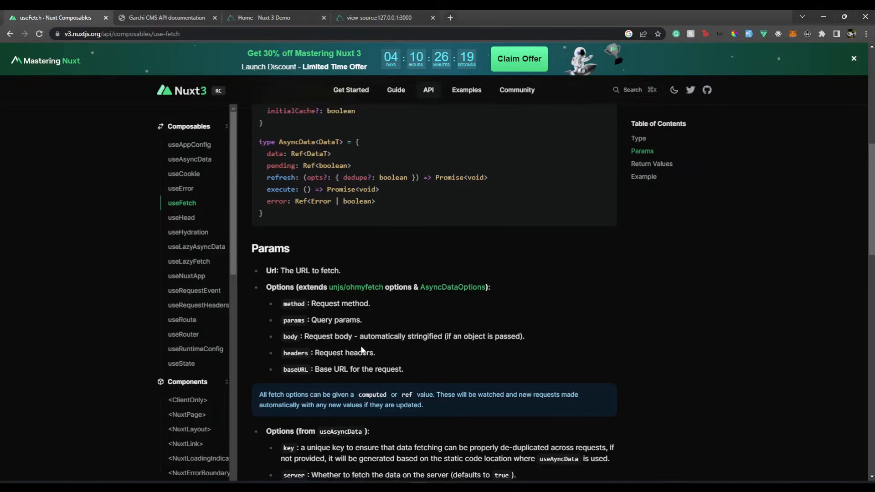
{"action": "scroll", "scroll_direction": "down", "scroll_amount": 3}
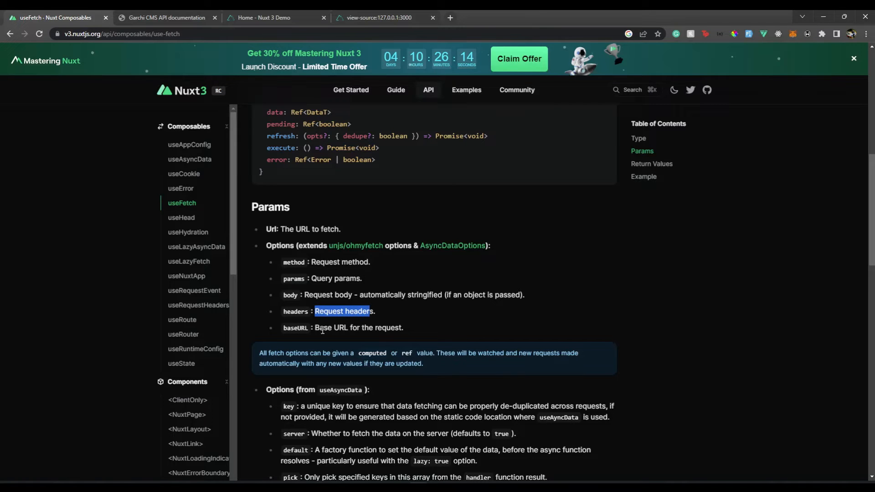
{"action": "scroll", "scroll_direction": "down", "scroll_amount": 3}
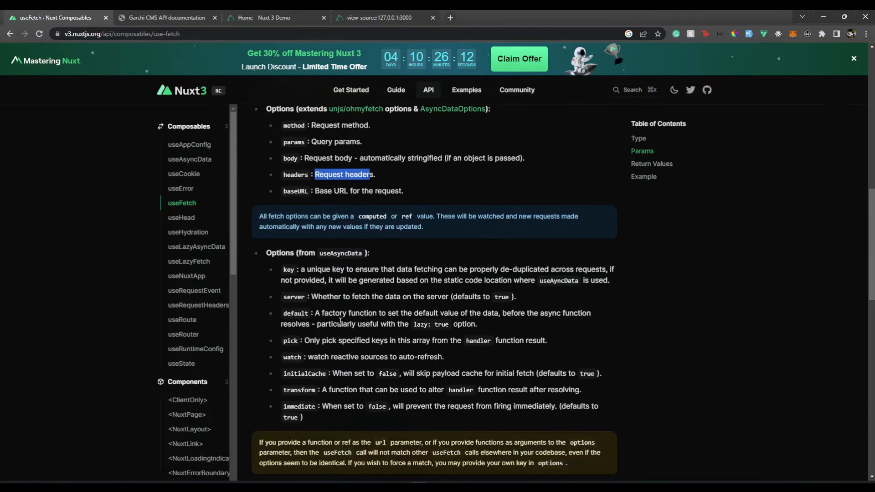
{"action": "double_click", "coordinate": [294, 296]}
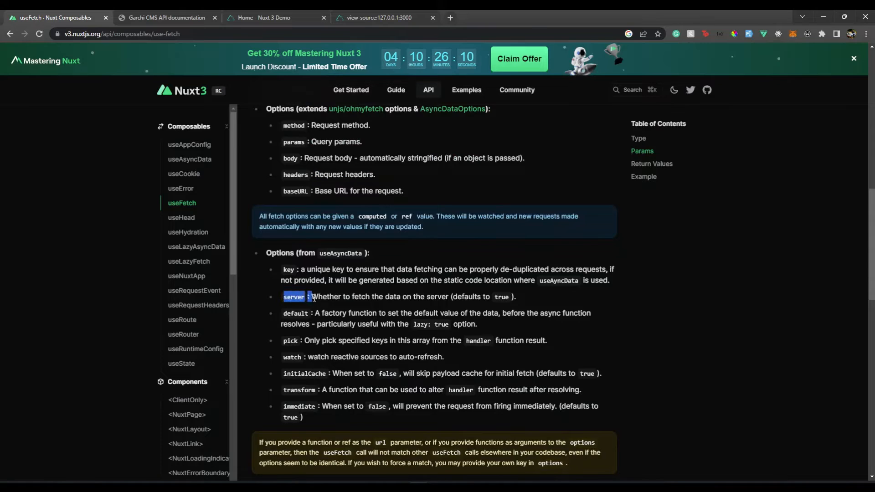
{"action": "left_click_drag", "start_coordinate": [310, 296], "coordinate": [451, 296]}
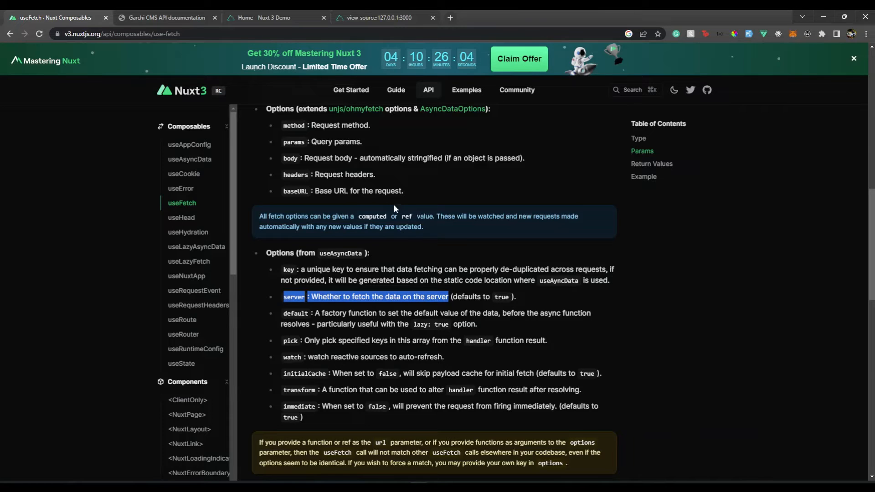
{"action": "mouse_move", "coordinate": [433, 336]}
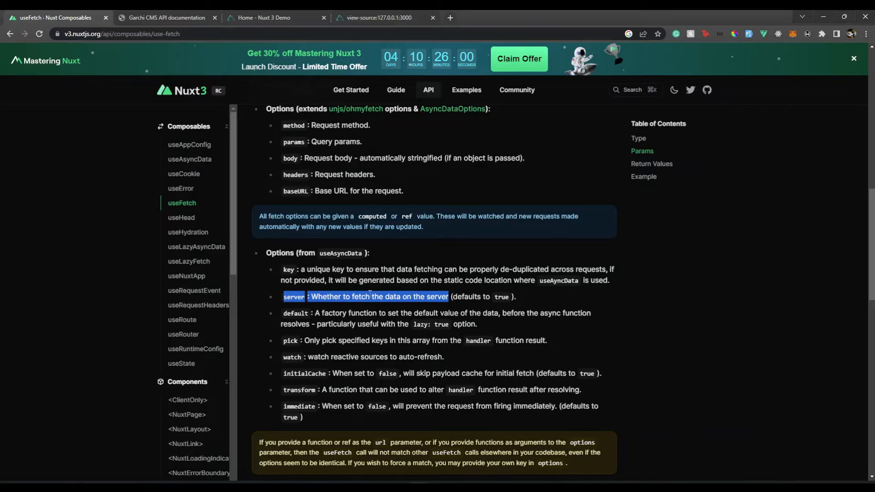
- View the HTML source of the demo home page at 127.0.0.1:3000 and return to the editor
{"action": "left_click", "coordinate": [165, 18]}
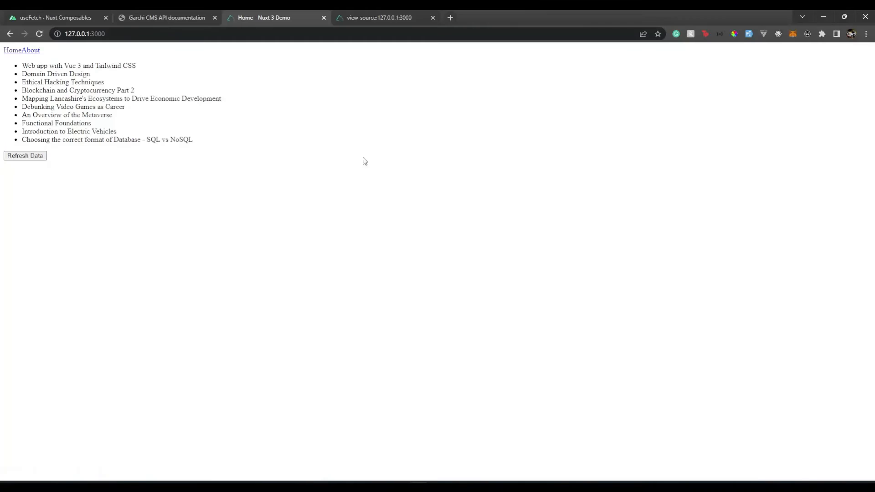
{"action": "left_click", "coordinate": [25, 156]}
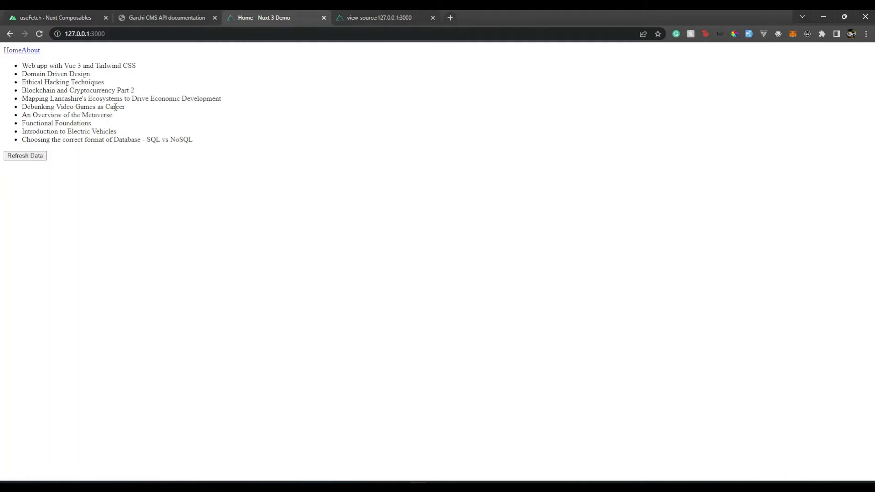
{"action": "mouse_move", "coordinate": [102, 114]}
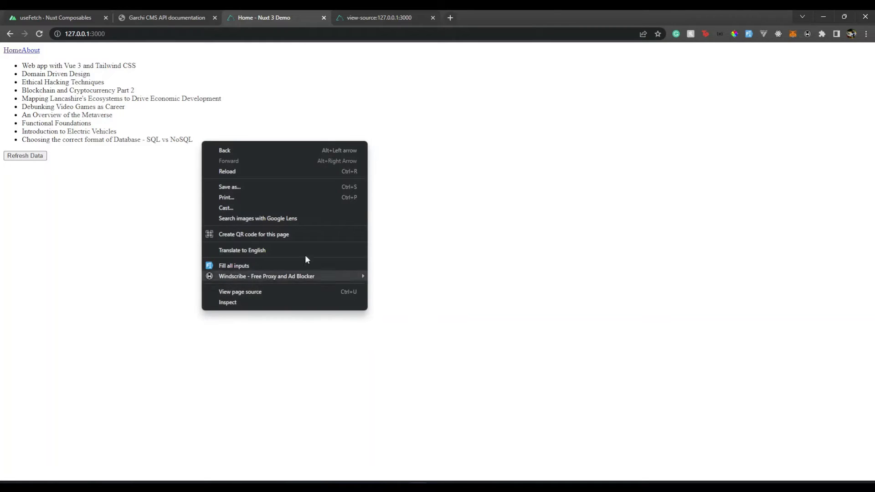
{"action": "left_click", "coordinate": [240, 291]}
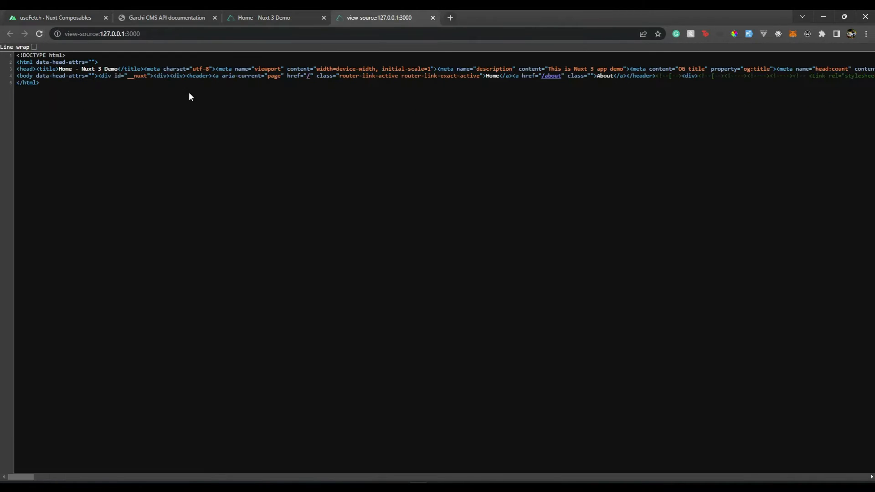
{"action": "left_click", "coordinate": [432, 17]}
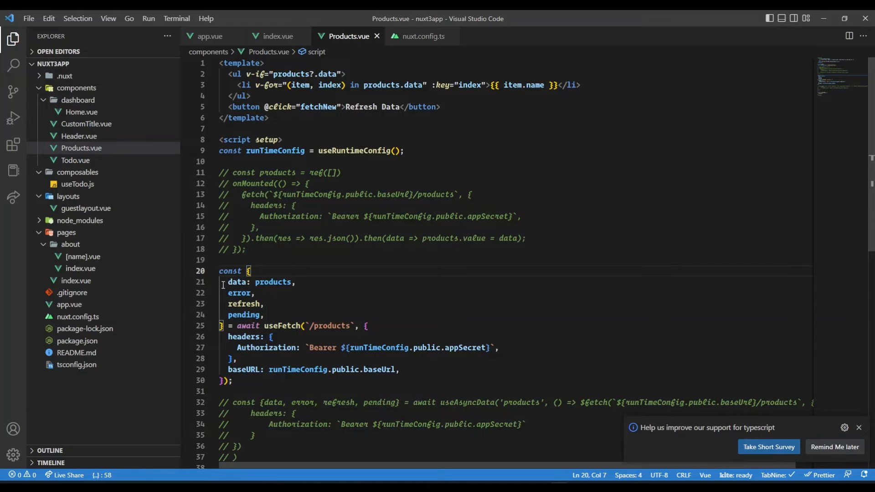
- Add the commented line '// const page = ref(1)' above the useFetch destructuring
{"action": "double_click", "coordinate": [237, 281]}
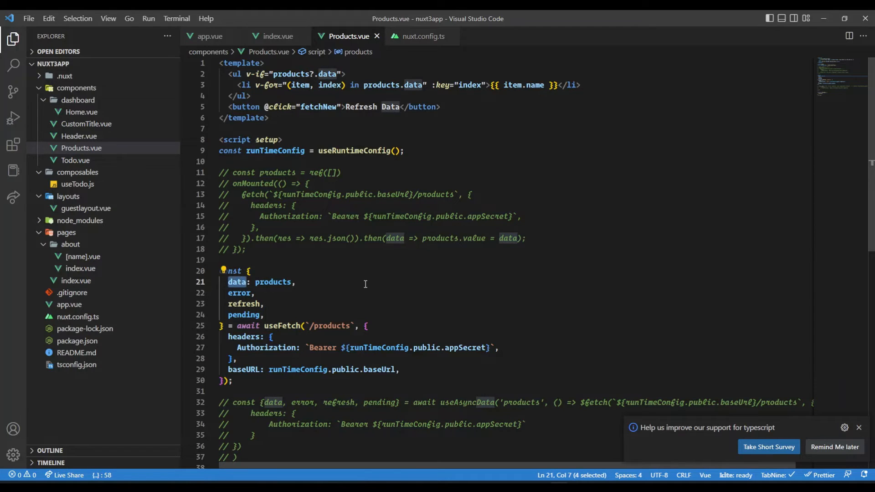
{"action": "mouse_move", "coordinate": [304, 299]}
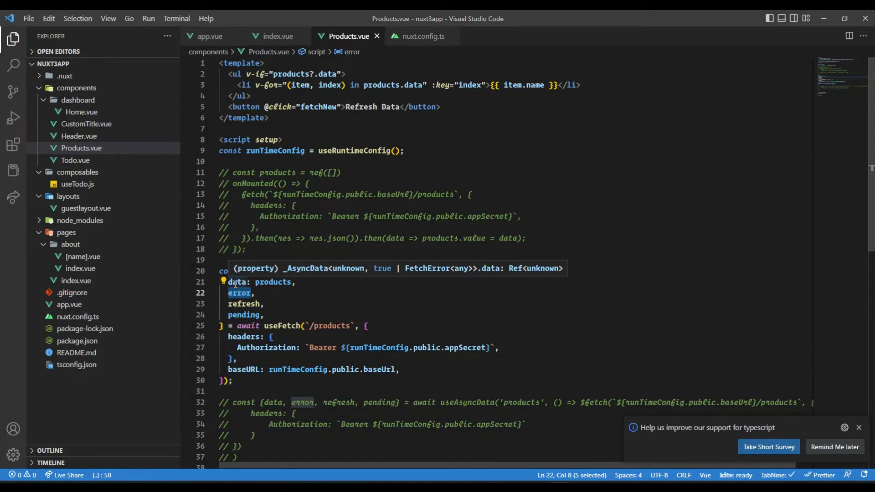
{"action": "mouse_move", "coordinate": [239, 292]}
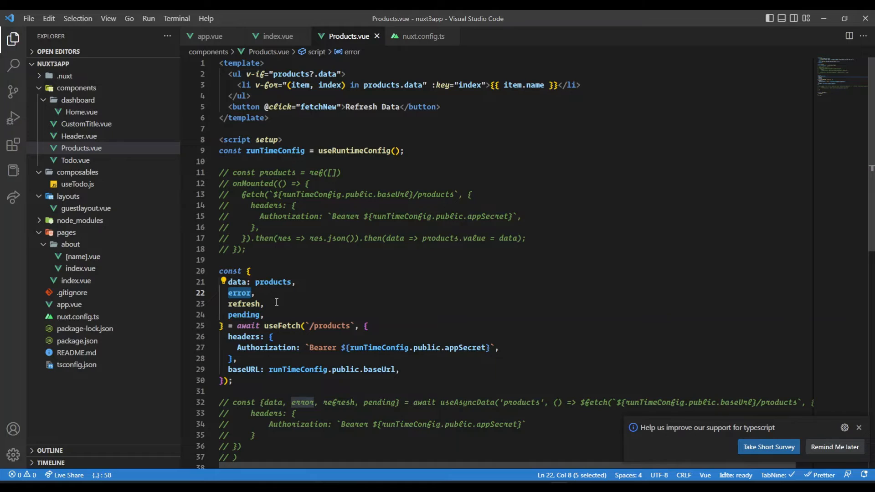
{"action": "mouse_move", "coordinate": [244, 303]}
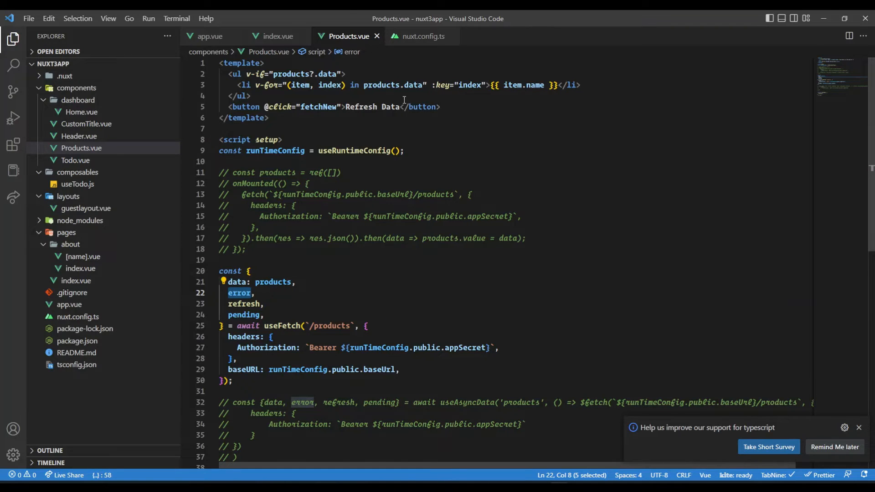
{"action": "type", "text": "// const page = ref(1)"}
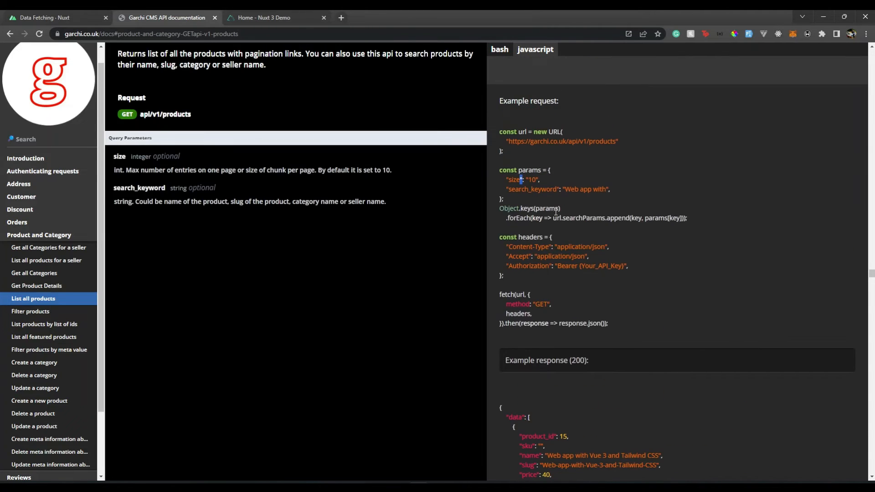
{"action": "mouse_move", "coordinate": [145, 158]}
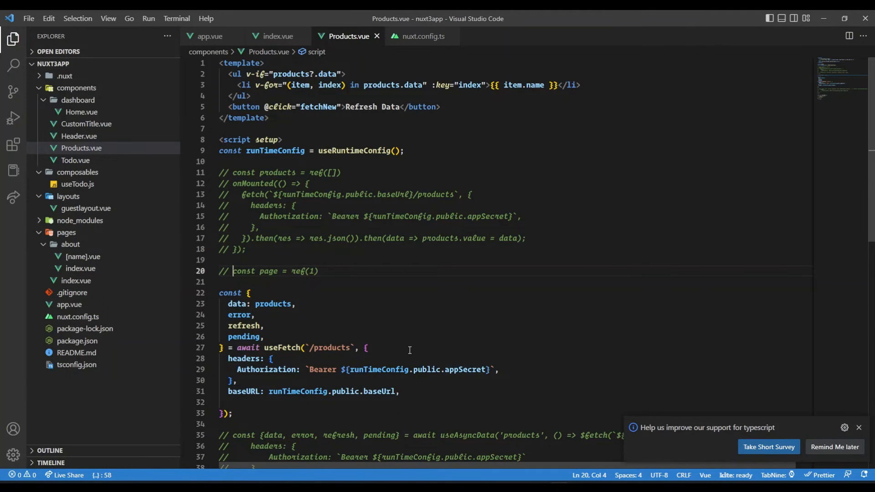
{"action": "mouse_move", "coordinate": [267, 322]}
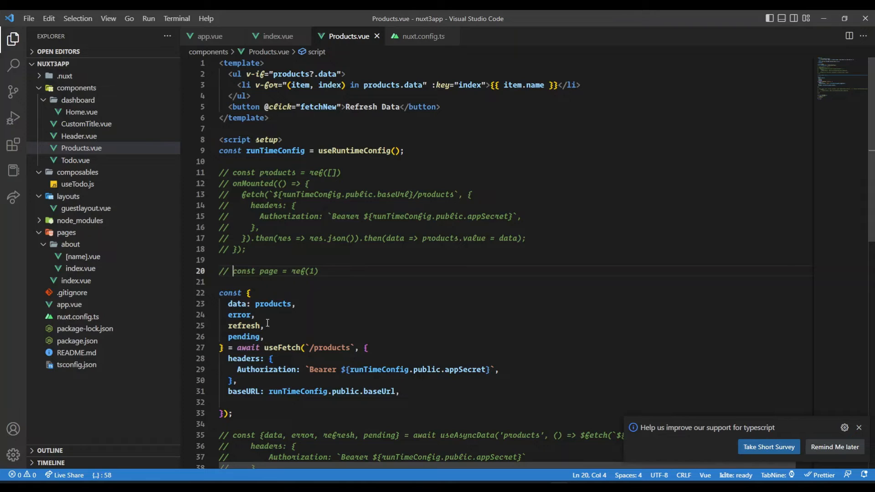
- Uncomment the page ref and add fetchNew() that increments page.value and calls refresh()
{"action": "left_click", "coordinate": [267, 347]}
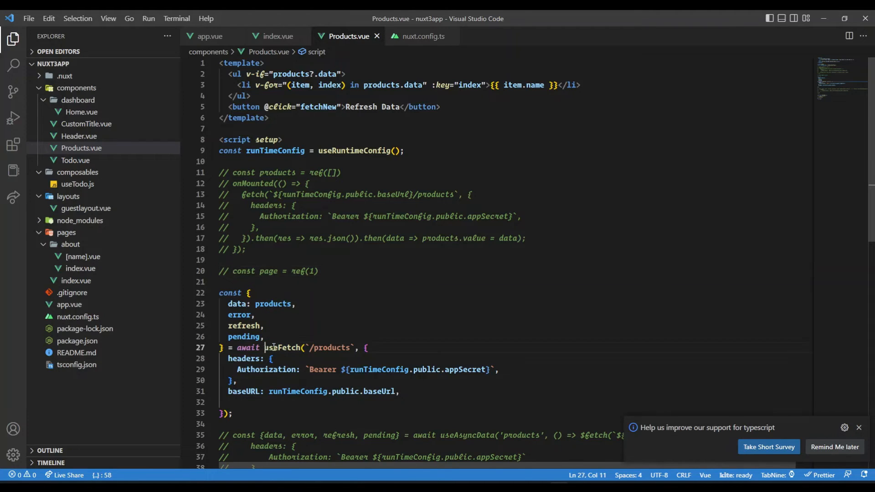
{"action": "left_click_drag", "start_coordinate": [265, 347], "coordinate": [229, 412]}
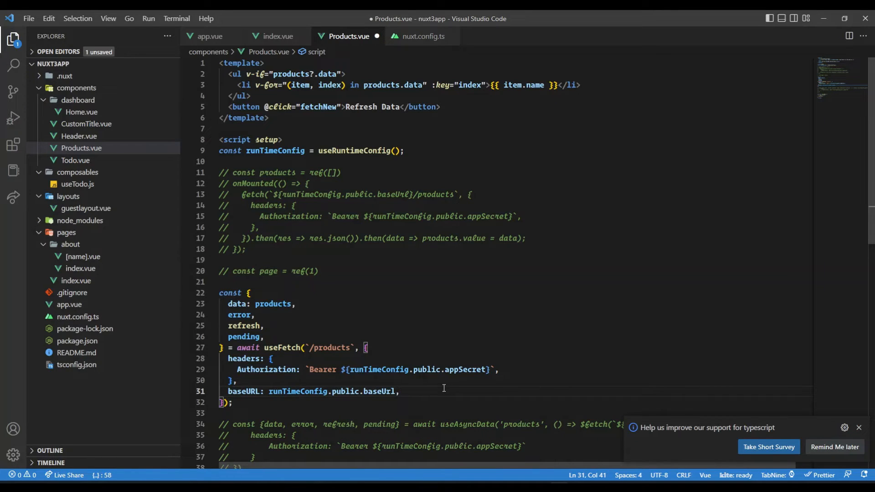
{"action": "double_click", "coordinate": [244, 327]}
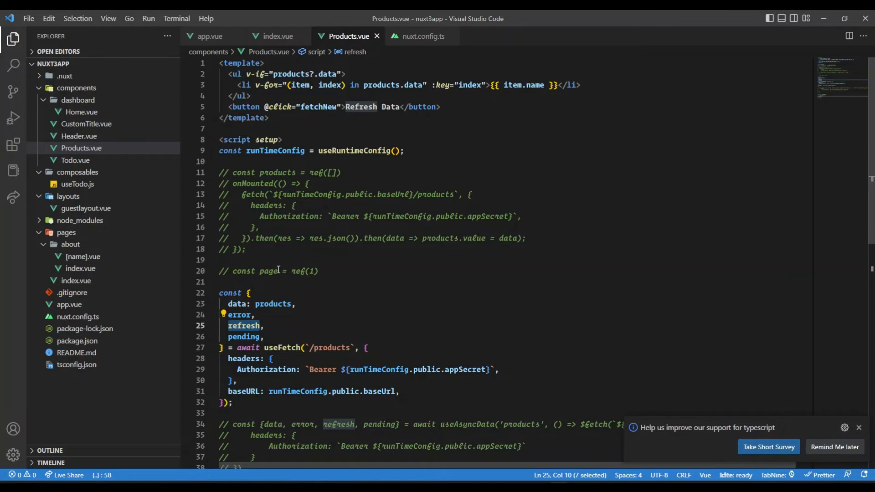
{"action": "double_click", "coordinate": [268, 271]}
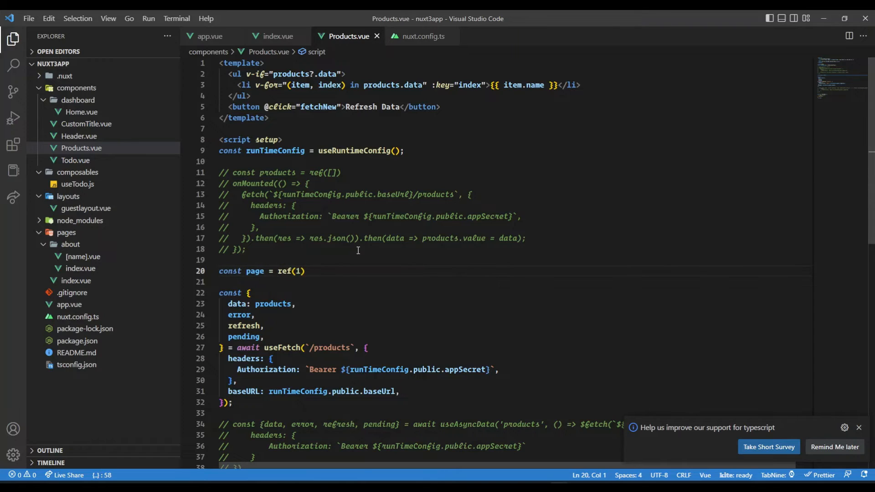
{"action": "double_click", "coordinate": [244, 107]}
{"action": "type", "text": "page.value++"}
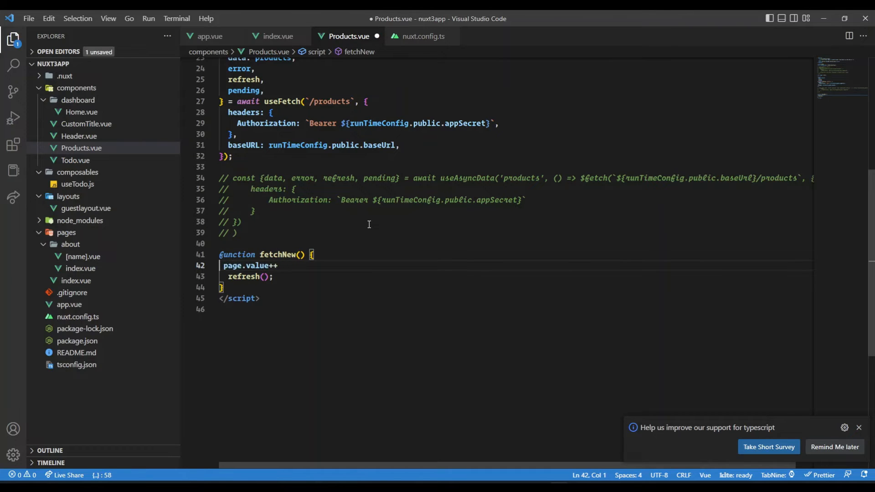
- Change the useFetch URL to `/products?size=3&page=${page.value}` and save
{"action": "key", "text": "ctrl+s"}
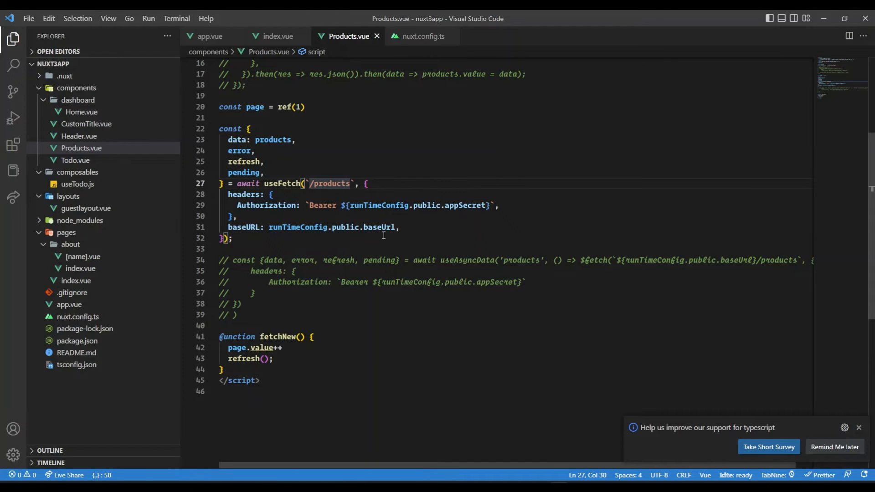
{"action": "type", "text": "?"}
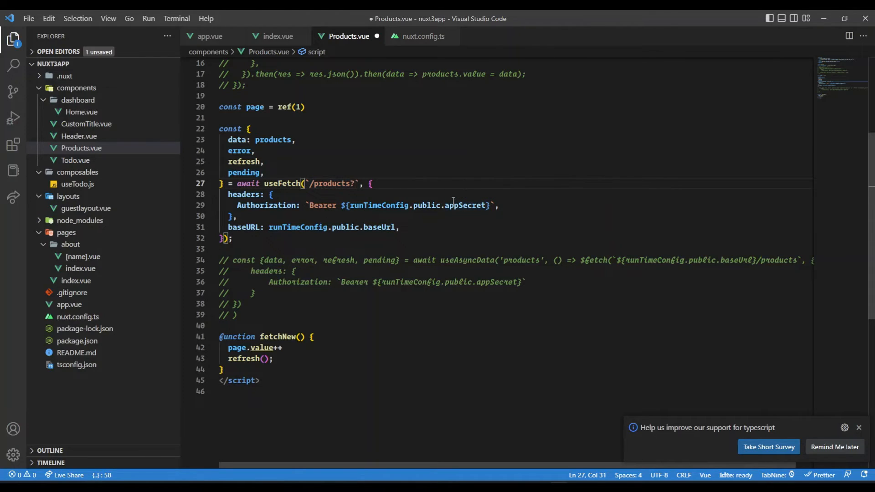
{"action": "type", "text": "size="}
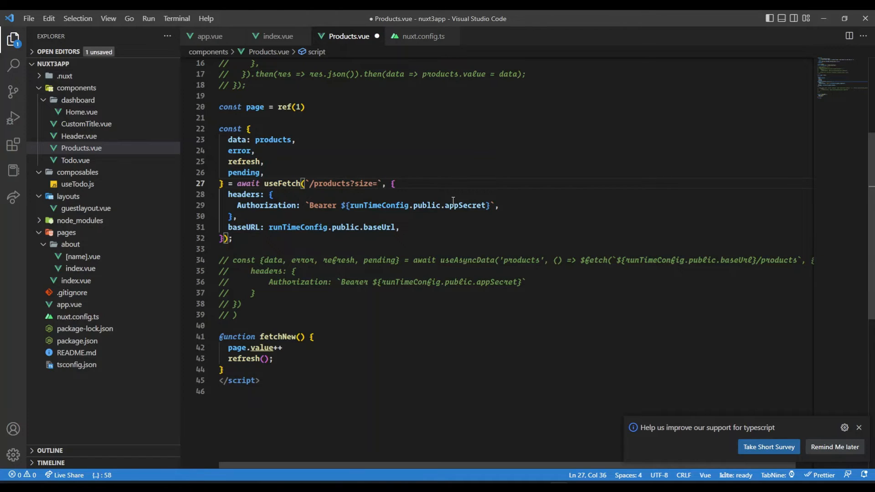
{"action": "type", "text": "3&page"}
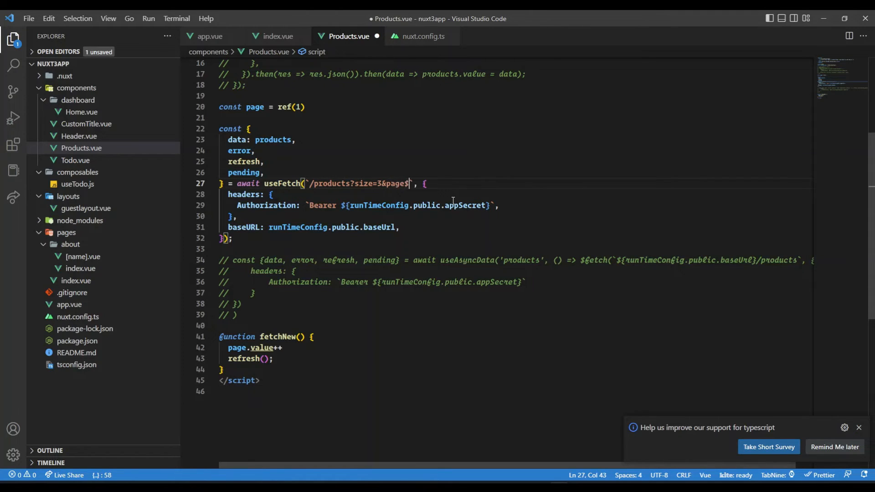
{"action": "type", "text": "${page.value"}
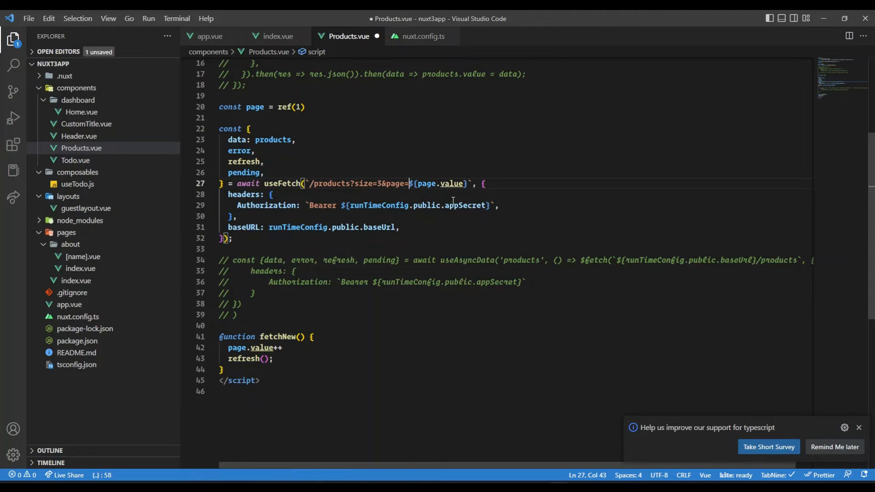
{"action": "key", "text": "ctrl+s"}
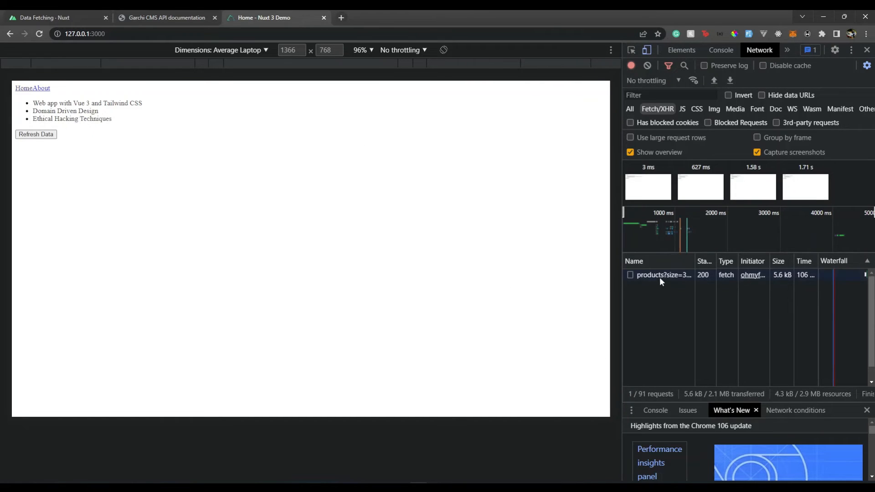
{"action": "mouse_move", "coordinate": [680, 281]}
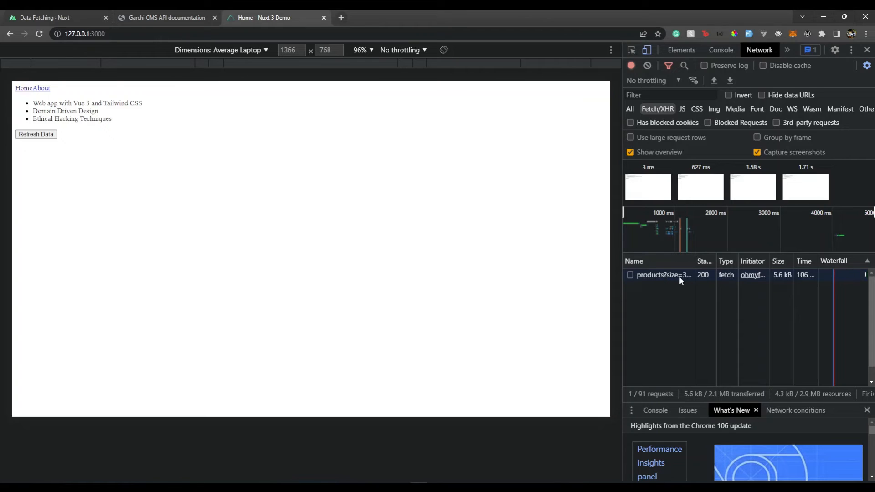
{"action": "mouse_move", "coordinate": [661, 275]}
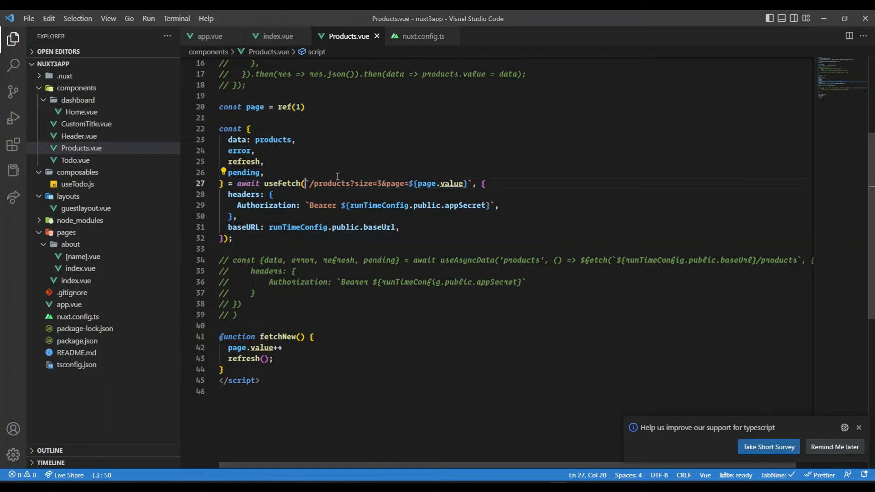
- Wrap the useFetch URL in a ()=> arrow function and save
{"action": "type", "text": "()=>"}
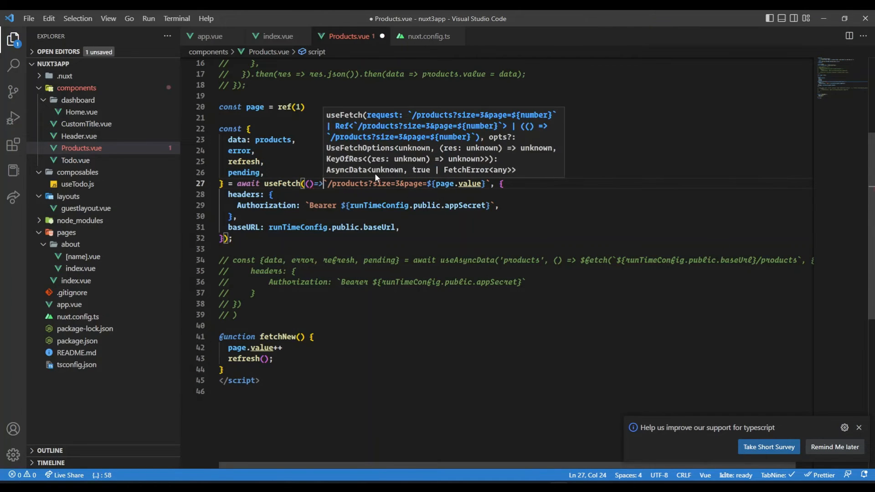
{"action": "key", "text": "ctrl+s"}
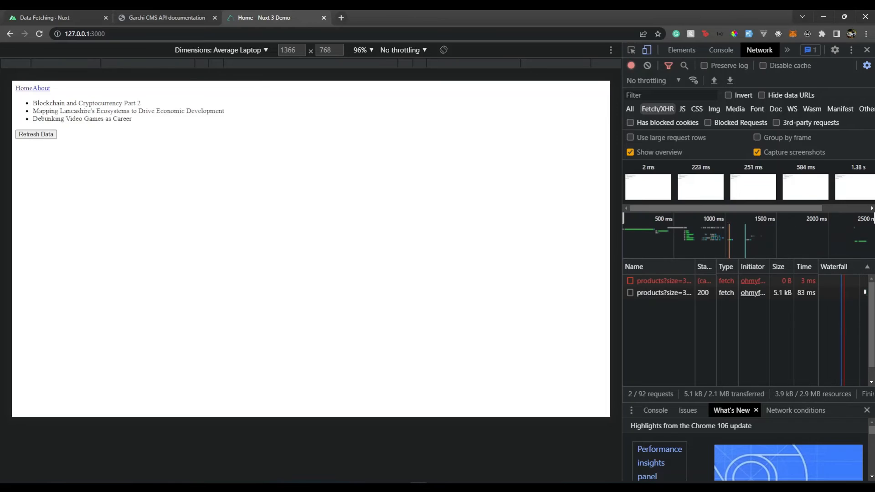
- Refresh Data four times, each loading the next page of three products
{"action": "left_click", "coordinate": [35, 134]}
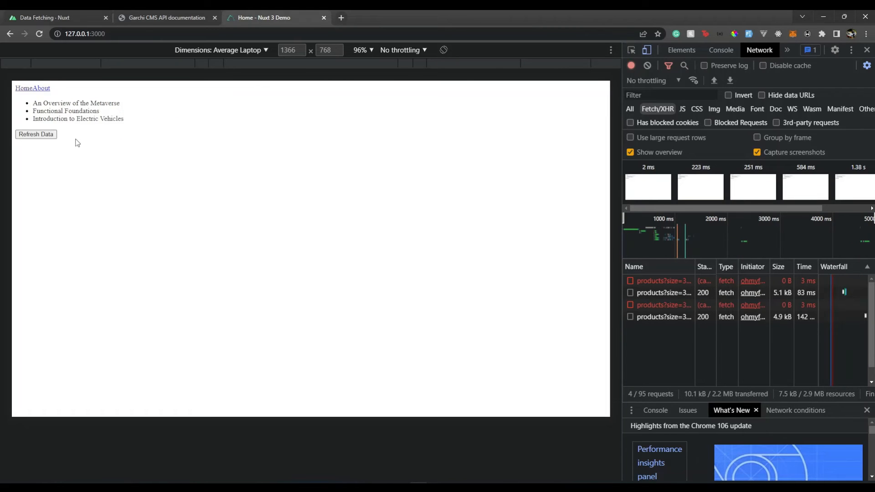
{"action": "left_click", "coordinate": [35, 134]}
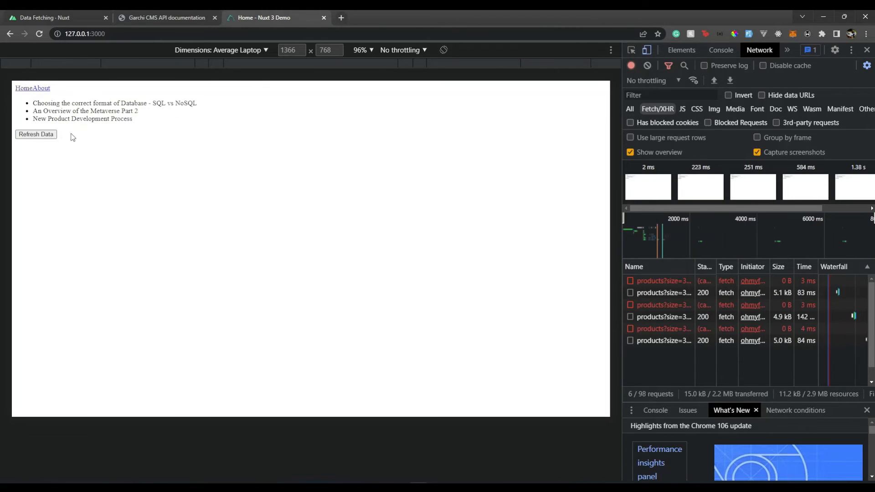
{"action": "left_click", "coordinate": [36, 134]}
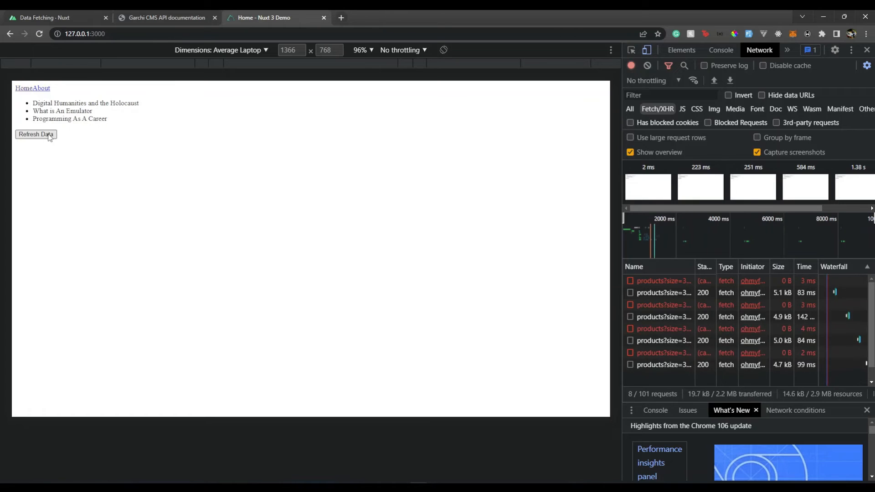
{"action": "left_click", "coordinate": [36, 134]}
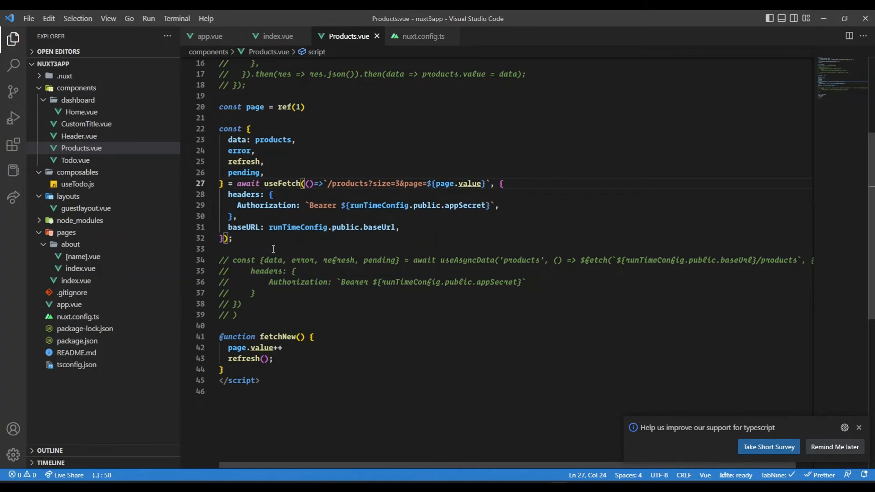
{"action": "mouse_move", "coordinate": [386, 292]}
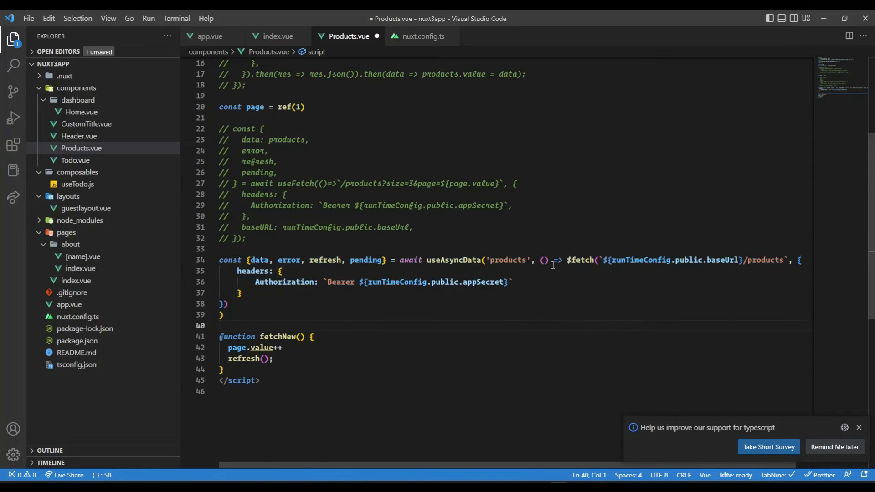
- Comment out useFetch and start the useAsyncData('products') call with its $fetch callback
{"action": "double_click", "coordinate": [454, 260]}
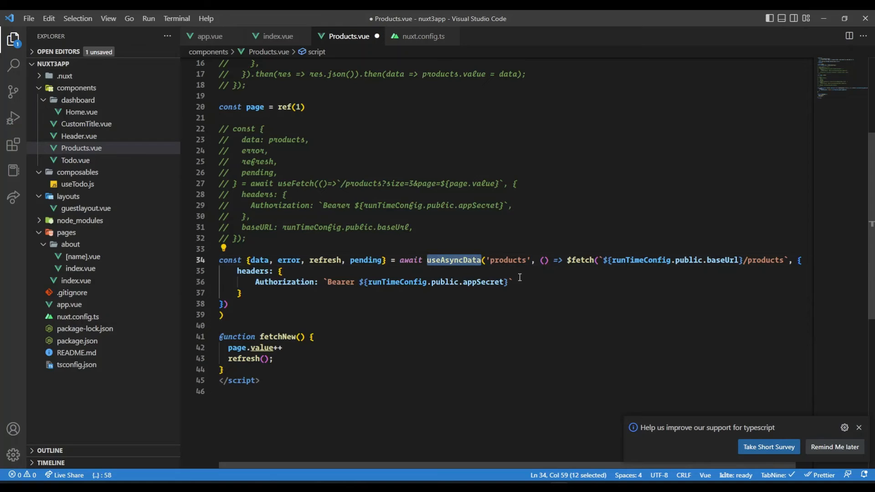
{"action": "double_click", "coordinate": [508, 260]}
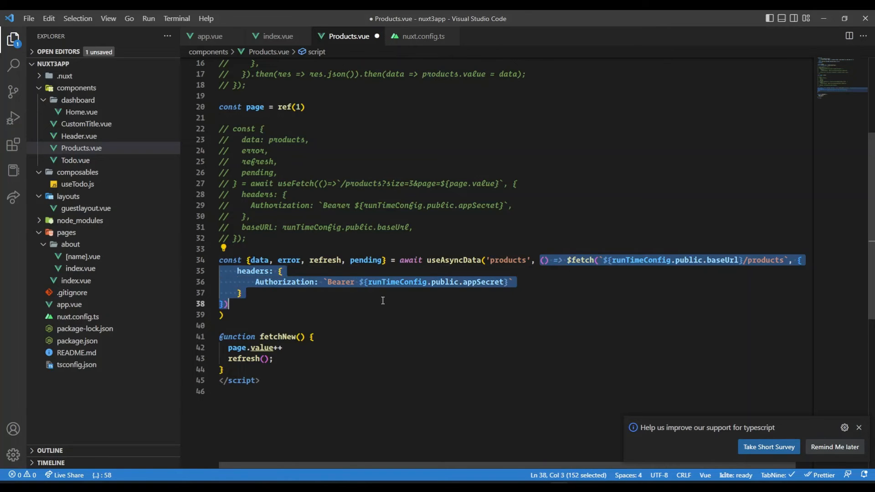
{"action": "left_click", "coordinate": [223, 314]}
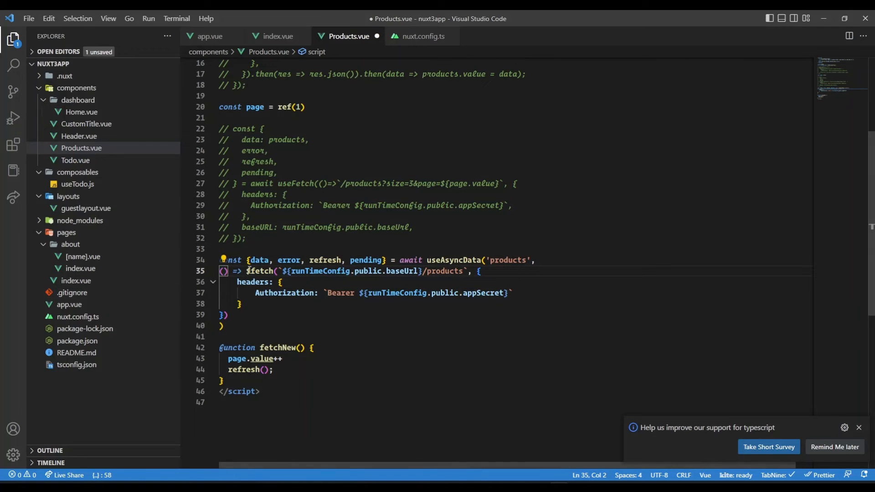
- Turn the callback into a block body with a 'some func' comment and a return of $fetch
{"action": "left_click_drag", "start_coordinate": [239, 272], "coordinate": [226, 315]}
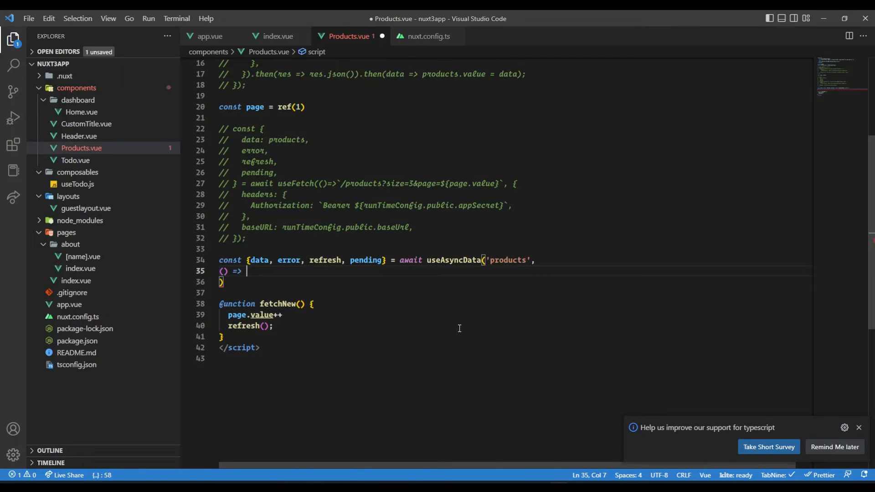
{"action": "type", "text": "{"}
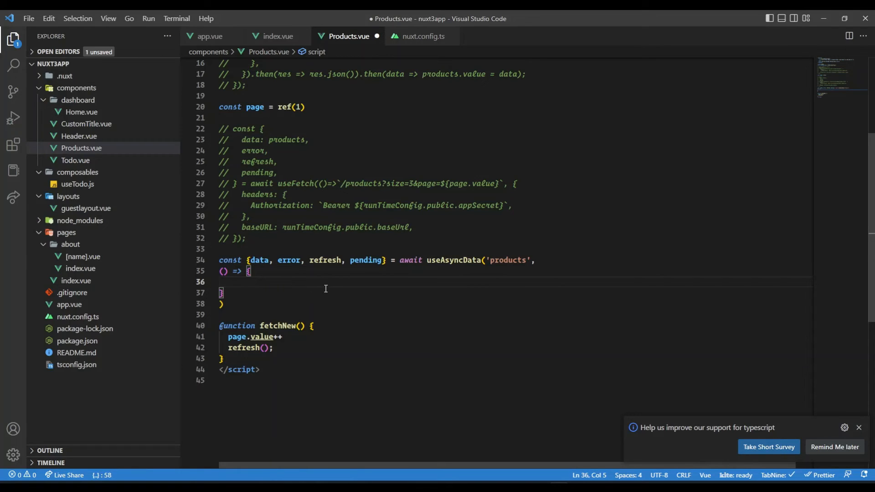
{"action": "mouse_move", "coordinate": [516, 290]}
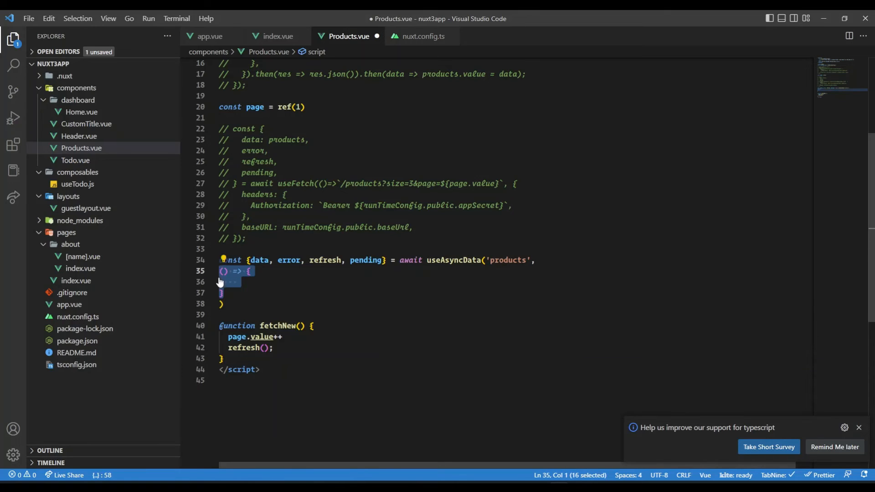
{"action": "left_click", "coordinate": [307, 281]}
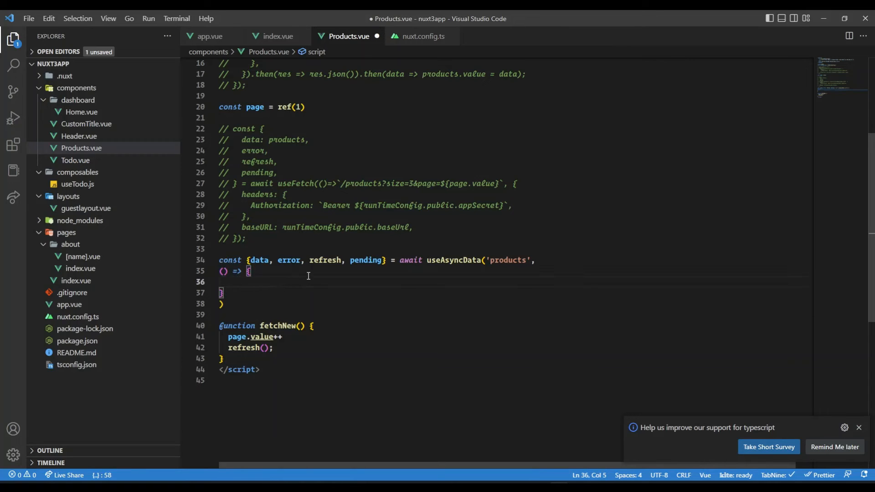
{"action": "type", "text": "return $fetch(`${runTimeConfig.public.baseUrl}/products`, {"}
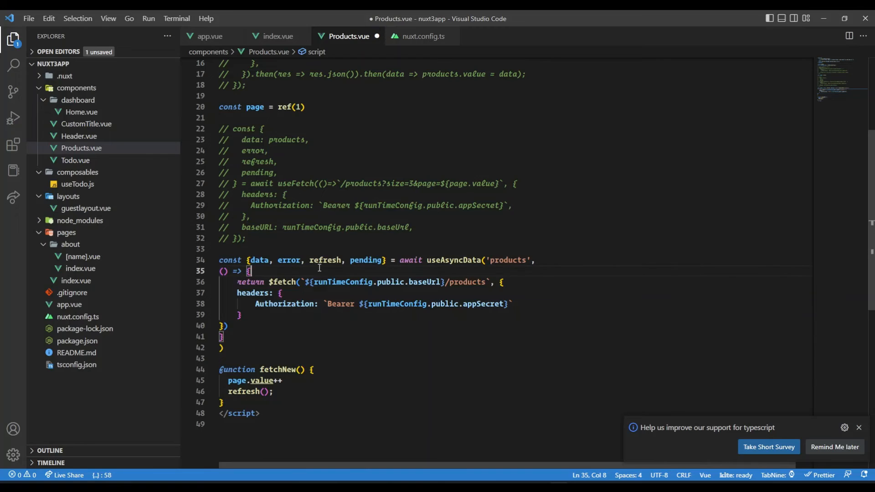
{"action": "key", "text": "Enter"}
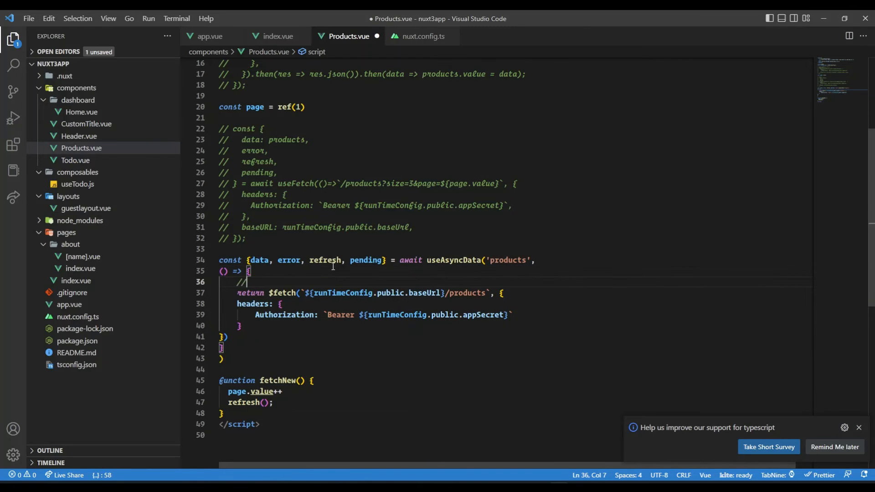
{"action": "type", "text": "some func"}
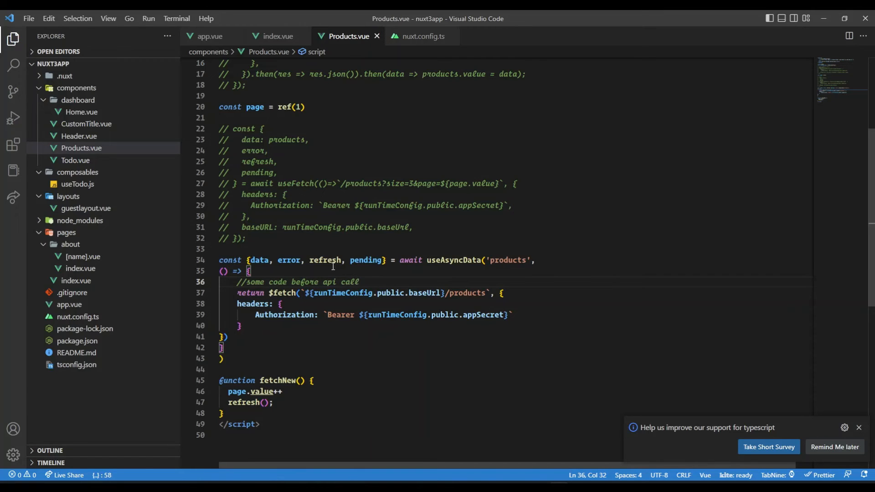
- Rename data to products and request products?size=3&page=${page.value} in the $fetch URL
{"action": "left_click_drag", "start_coordinate": [237, 281], "coordinate": [224, 337]}
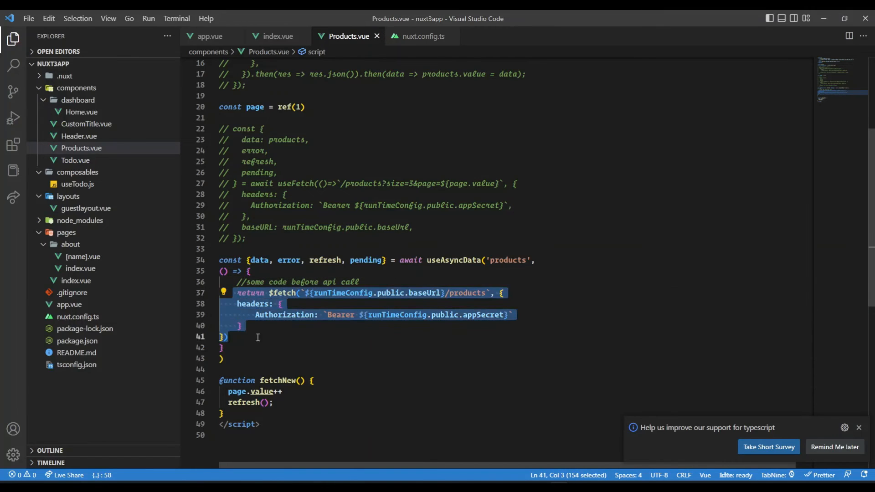
{"action": "mouse_move", "coordinate": [413, 302]}
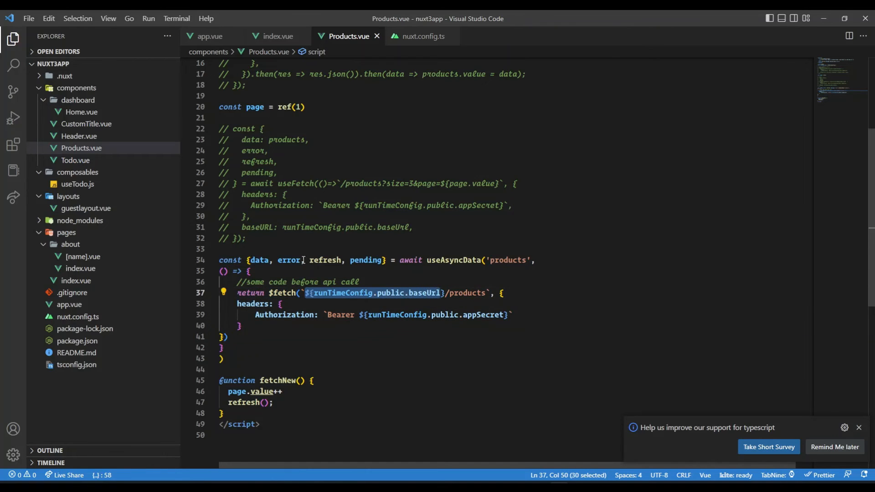
{"action": "scroll", "scroll_direction": "down", "scroll_amount": 3}
{"action": "type", "text": ":"}
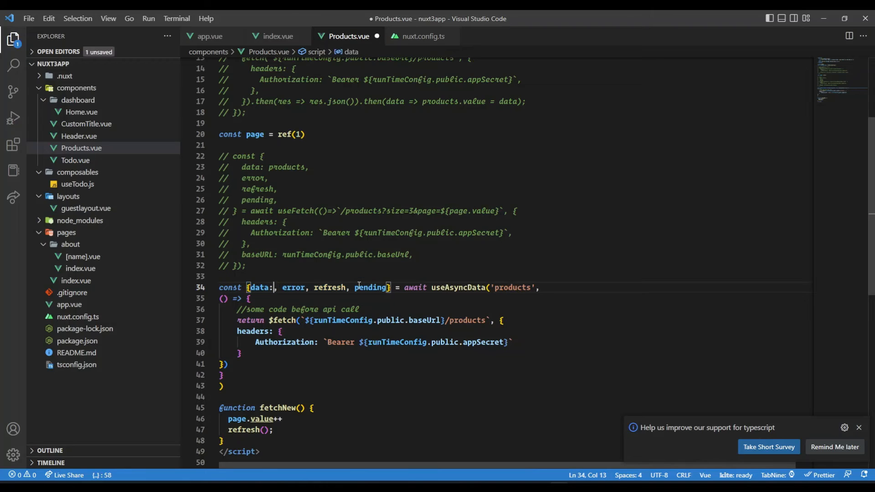
{"action": "type", "text": "products"}
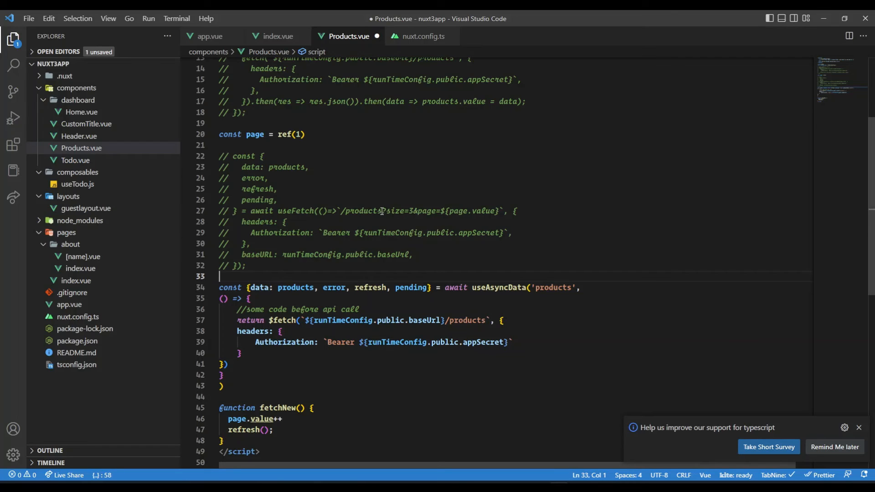
{"action": "left_click_drag", "start_coordinate": [386, 210], "coordinate": [501, 211]}
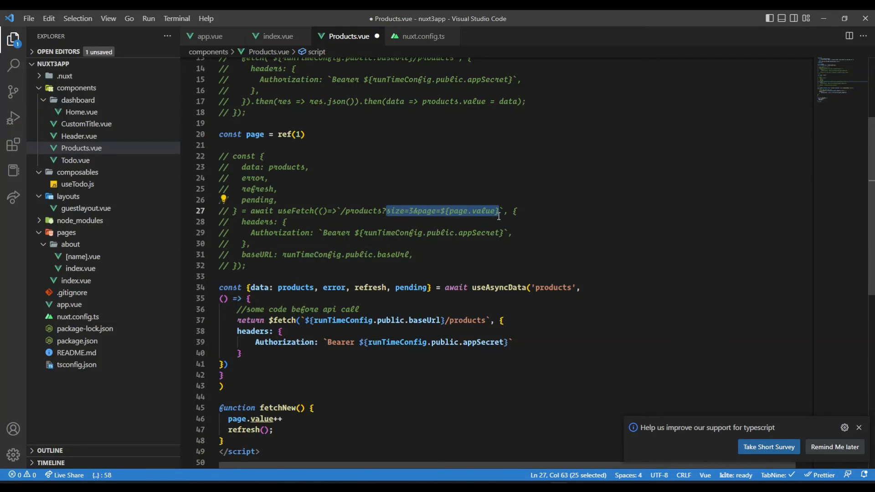
{"action": "type", "text": "?size=3&page=${page.value}"}
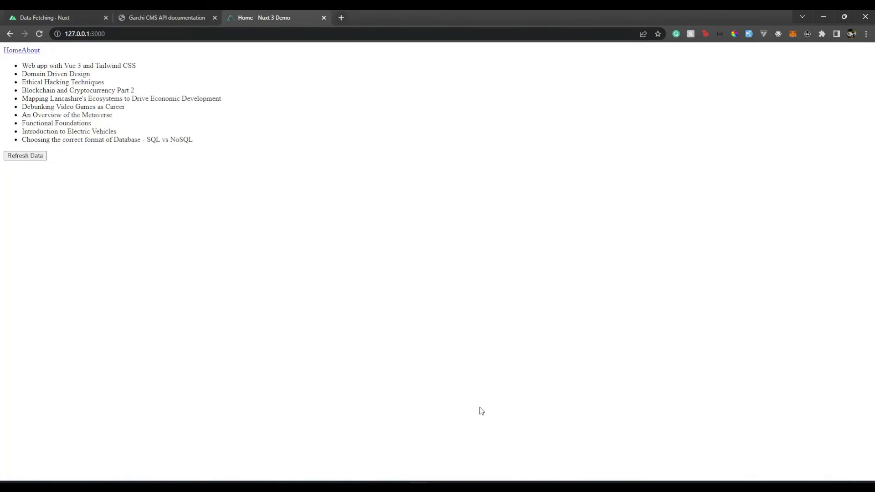
- Reload the demo page and use Refresh Data to load the next three products
{"action": "left_click", "coordinate": [25, 155]}
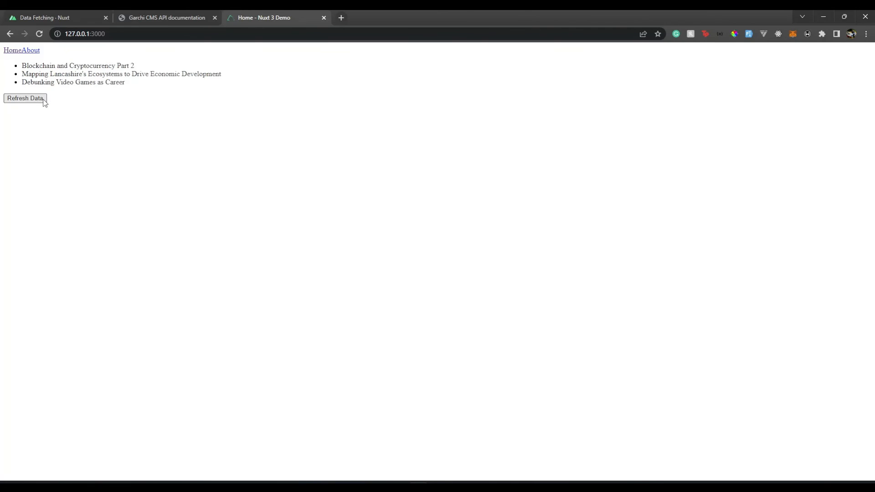
{"action": "left_click", "coordinate": [25, 98]}
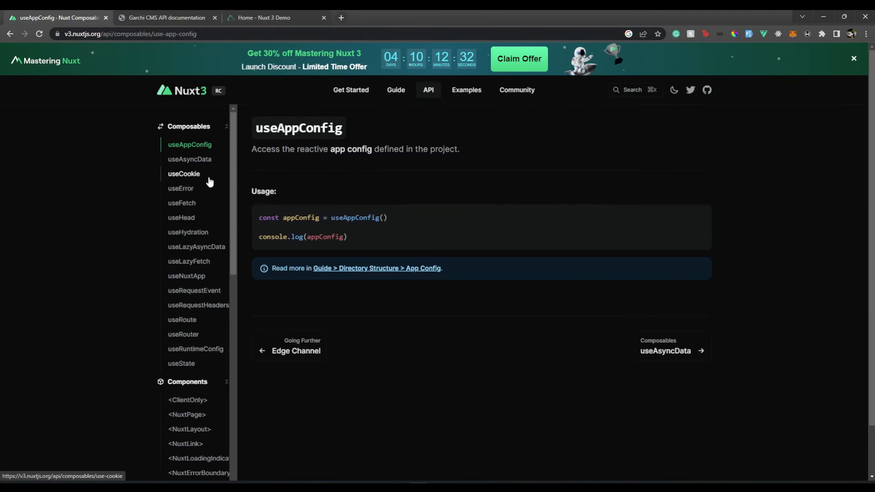
{"action": "mouse_move", "coordinate": [182, 320]}
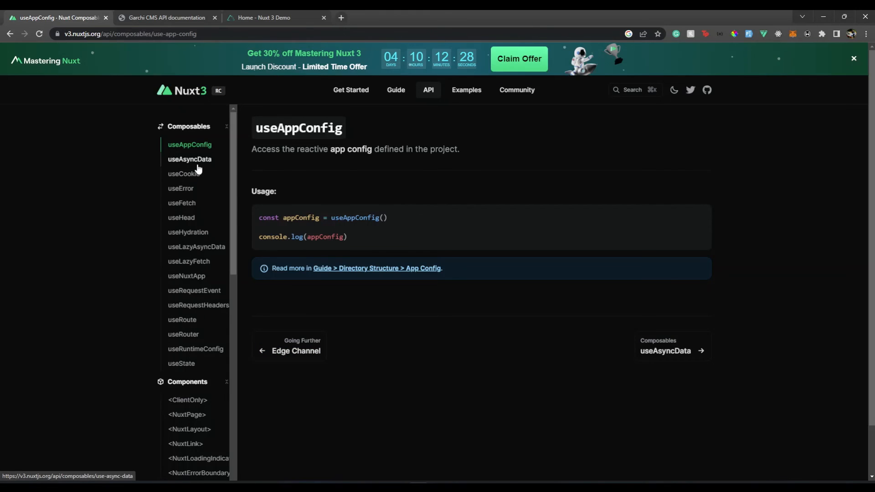
- View the useAsyncData reference page in the Nuxt 3 docs under Composables
{"action": "left_click", "coordinate": [189, 159]}
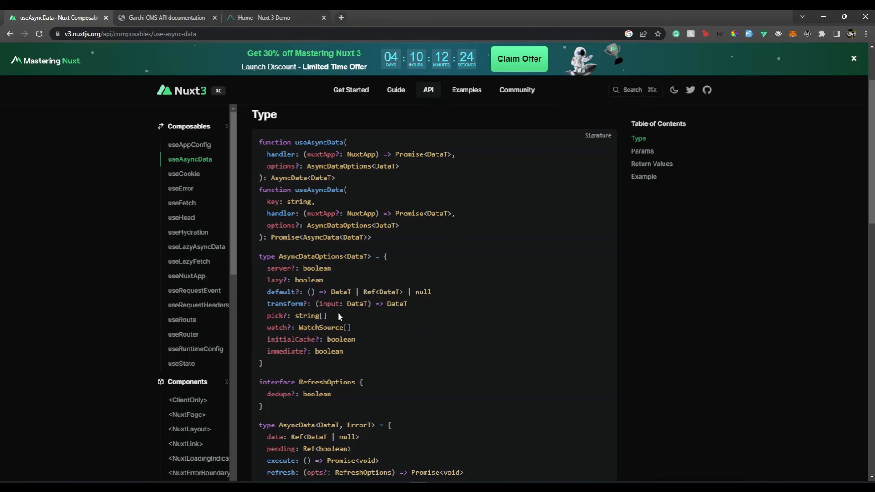
{"action": "double_click", "coordinate": [287, 315]}
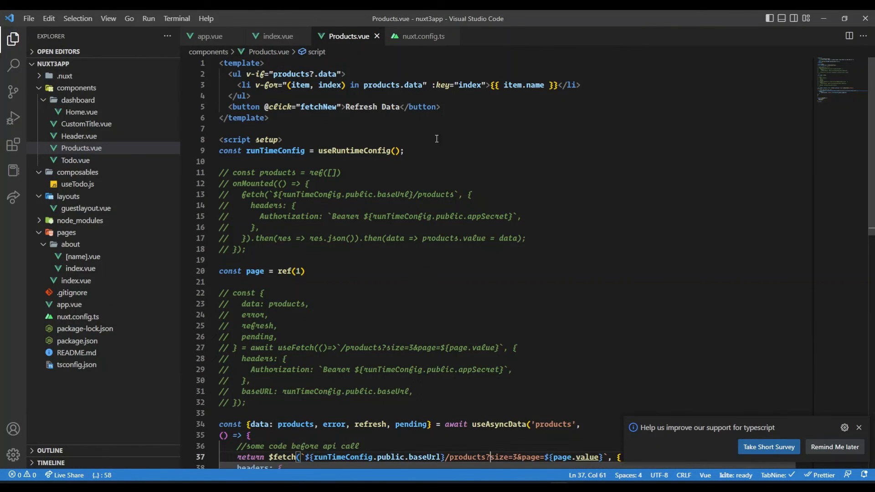
- Compare the commented useFetch version in Products.vue against the new useAsyncData call
{"action": "double_click", "coordinate": [295, 347]}
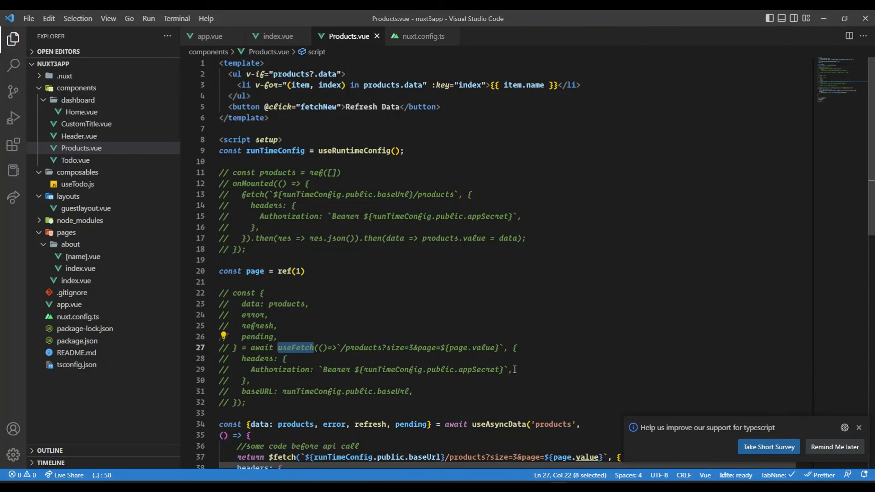
{"action": "scroll", "scroll_direction": "down", "scroll_amount": 3}
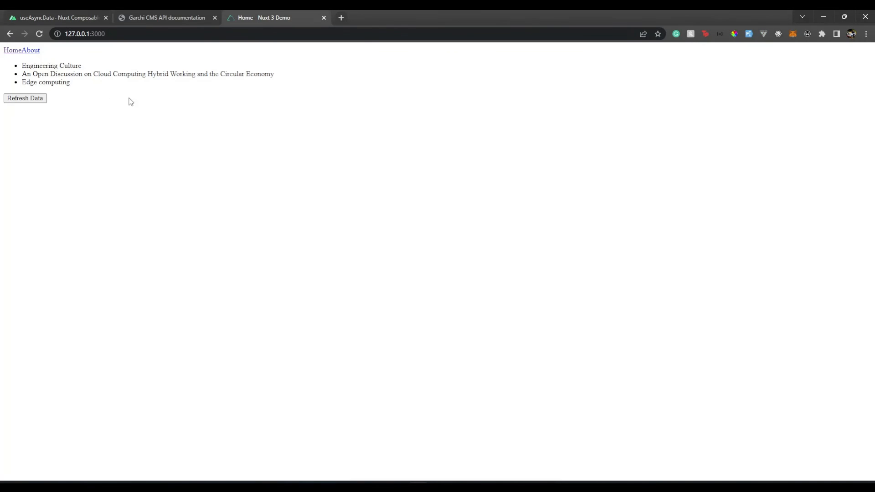
{"action": "mouse_move", "coordinate": [126, 105]}
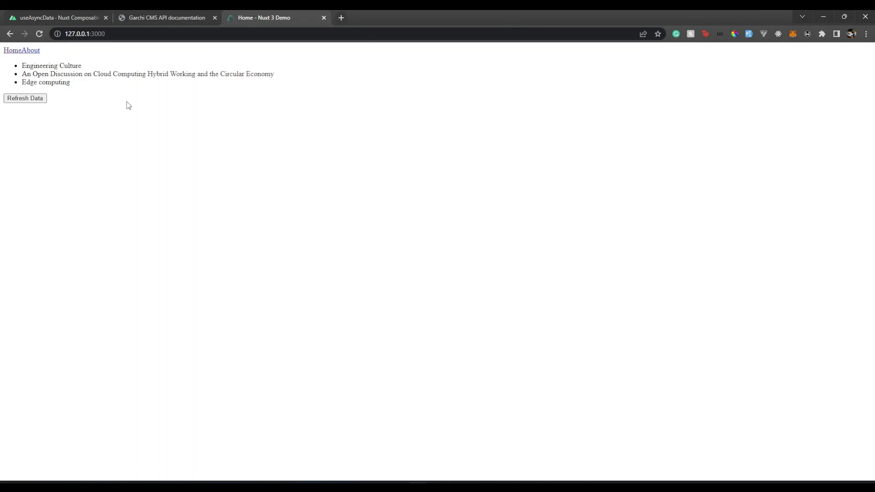
{"action": "mouse_move", "coordinate": [572, 463]}
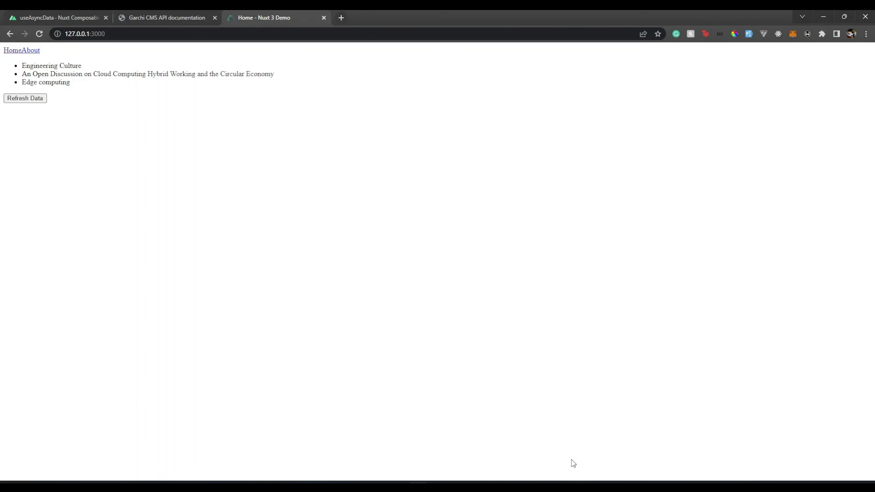
{"action": "mouse_move", "coordinate": [305, 98]}
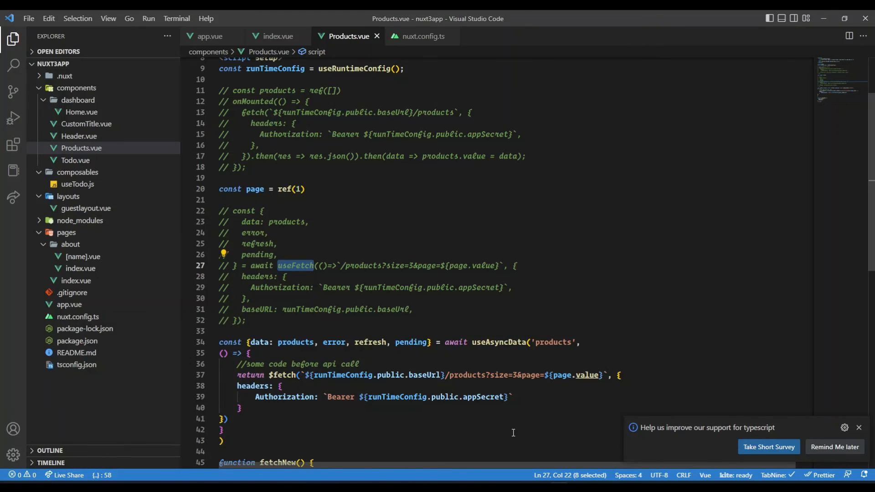
{"action": "mouse_move", "coordinate": [530, 432]}
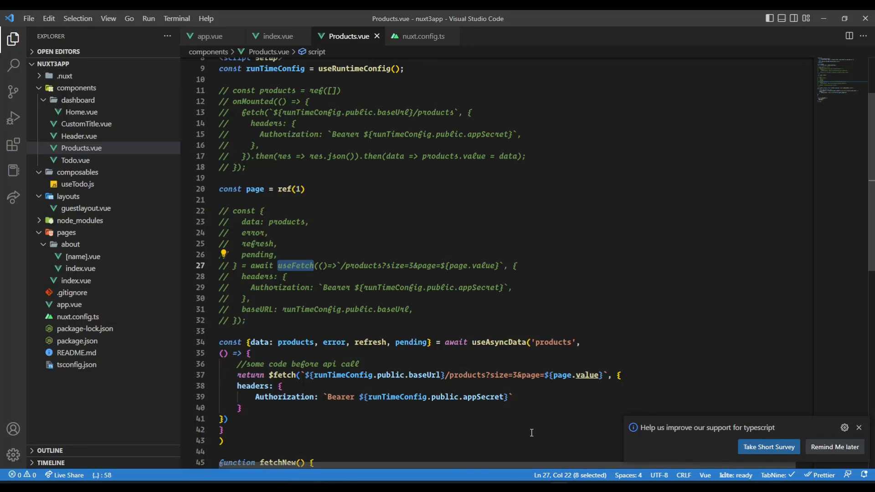
{"action": "mouse_move", "coordinate": [534, 413]}
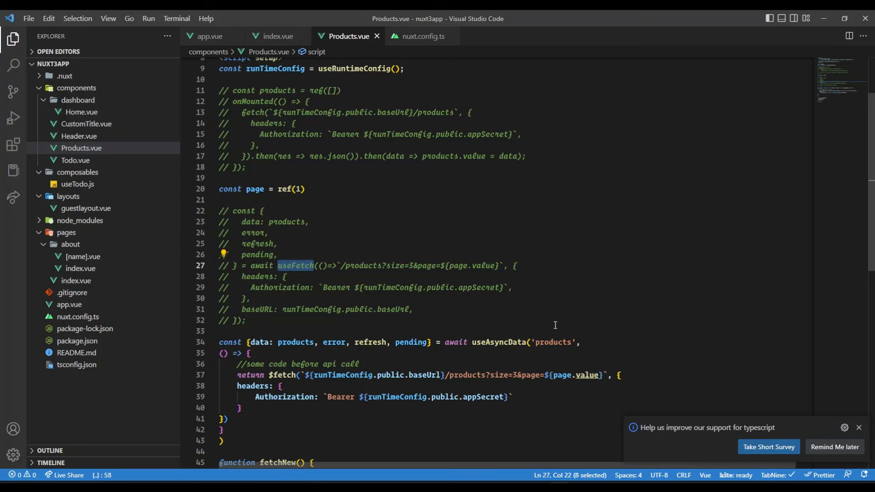
{"action": "scroll", "scroll_direction": "up", "scroll_amount": 3}
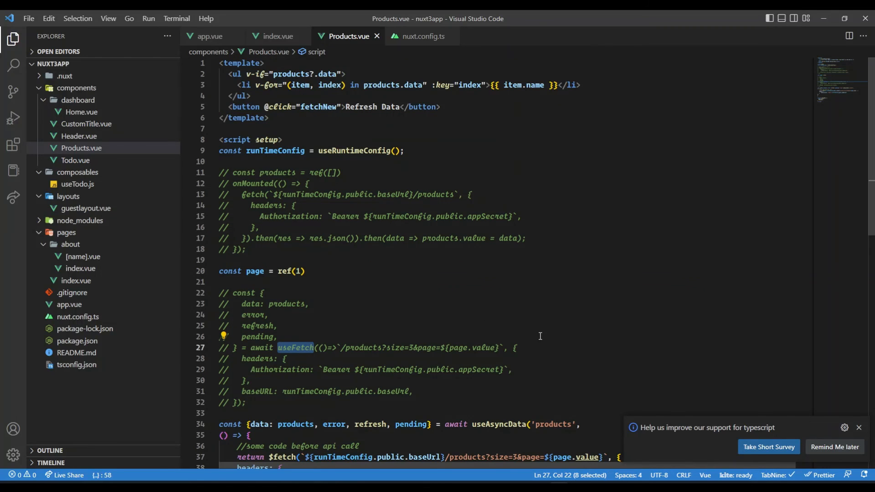